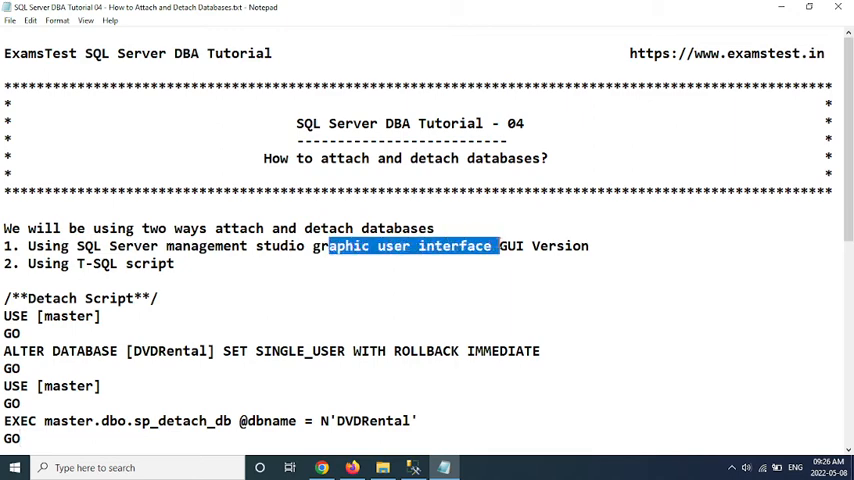
- Highlight the graphical-interface method in the tutorial notes
left_click_drag(497, 245, 589, 245)
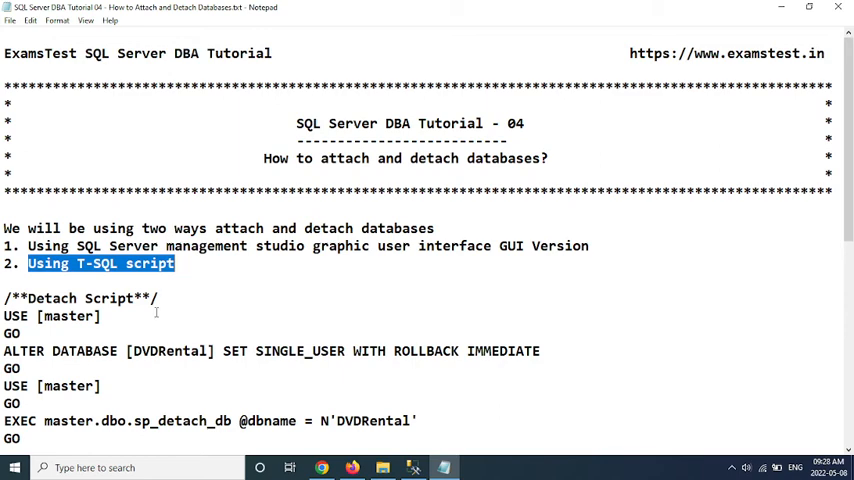
left_click(157, 315)
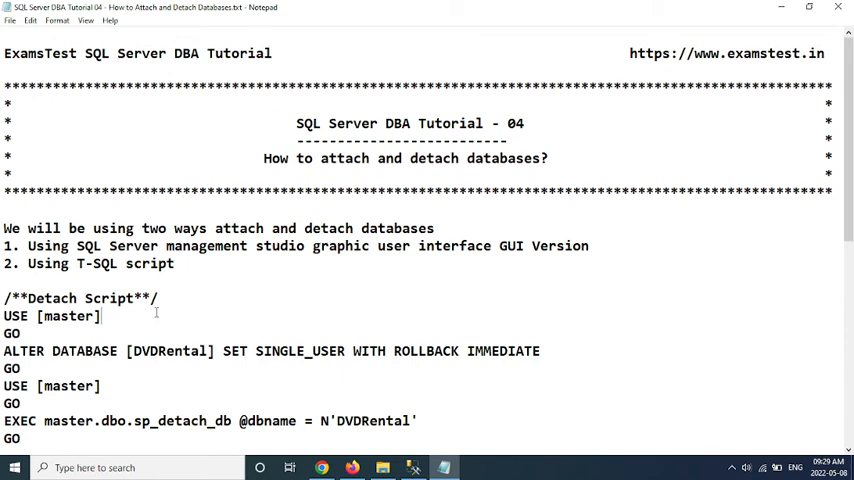
mouse_move(129, 174)
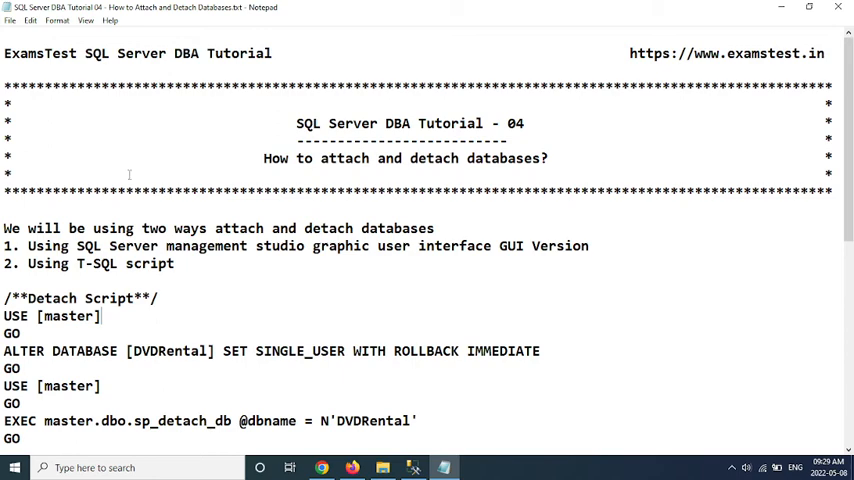
left_click_drag(337, 246, 534, 246)
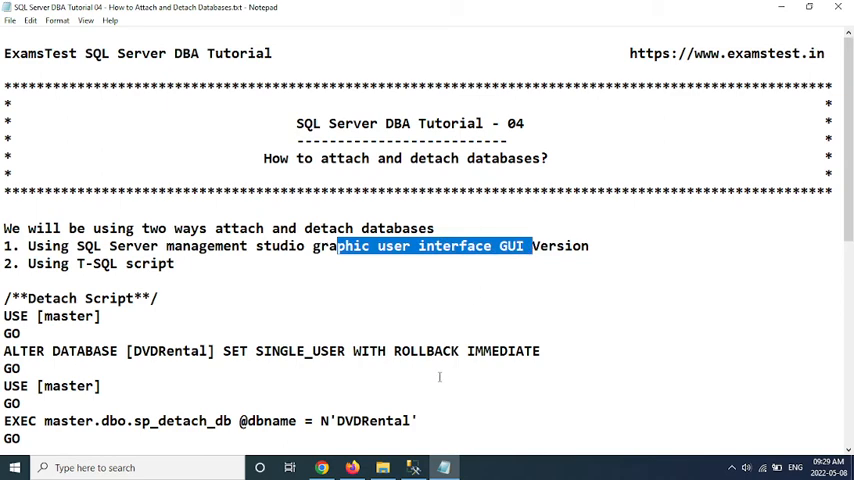
mouse_move(412, 467)
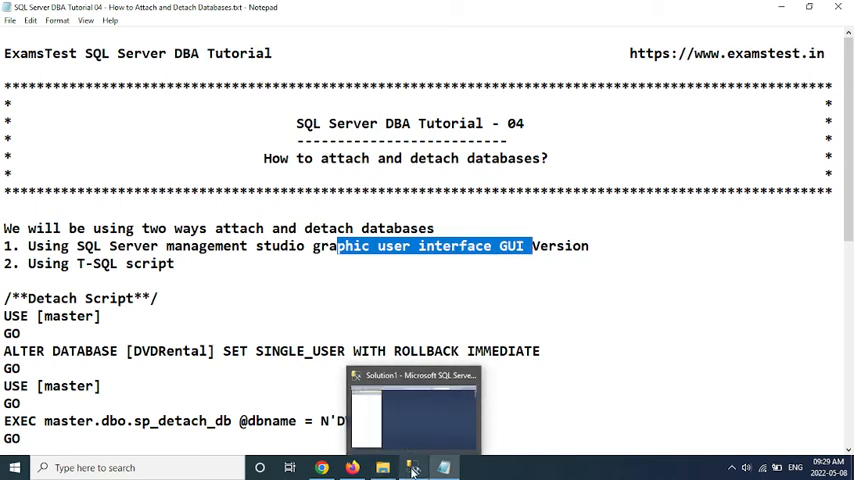
- Switch to Management Studio and connect to the localhost server with SQL Server Authentication
left_click(413, 467)
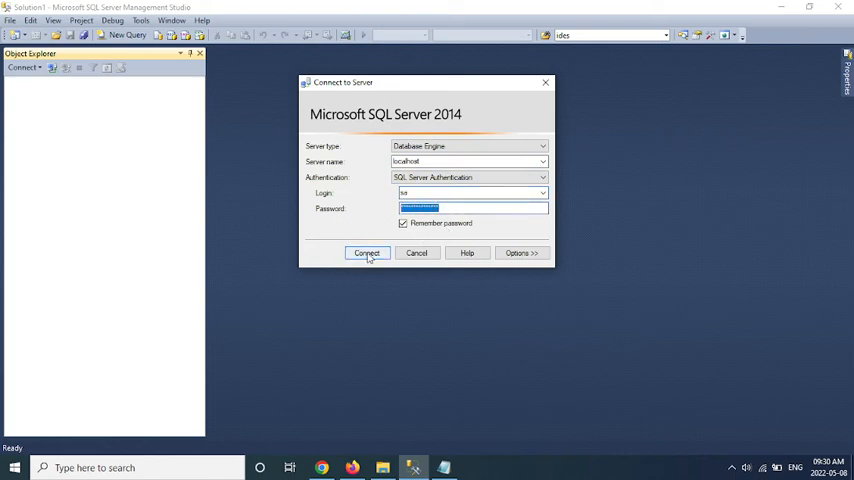
left_click(366, 252)
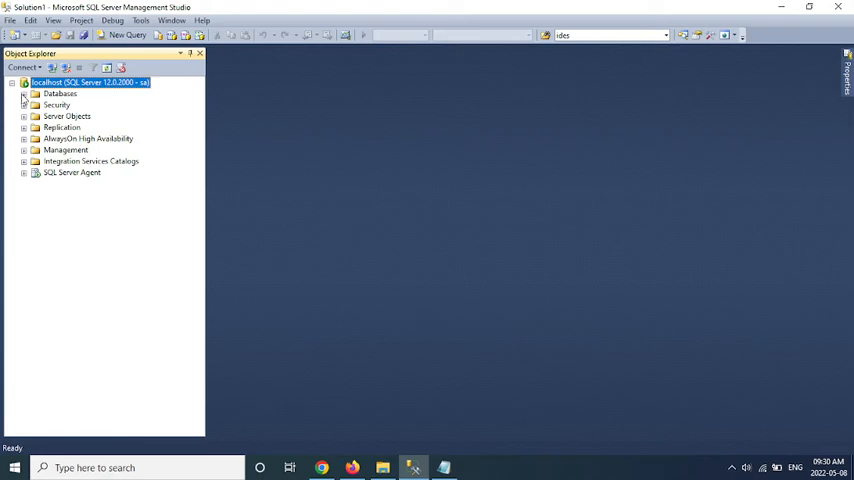
- Expand Databases and bring up the shortcut menu for DVDRental
left_click(24, 93)
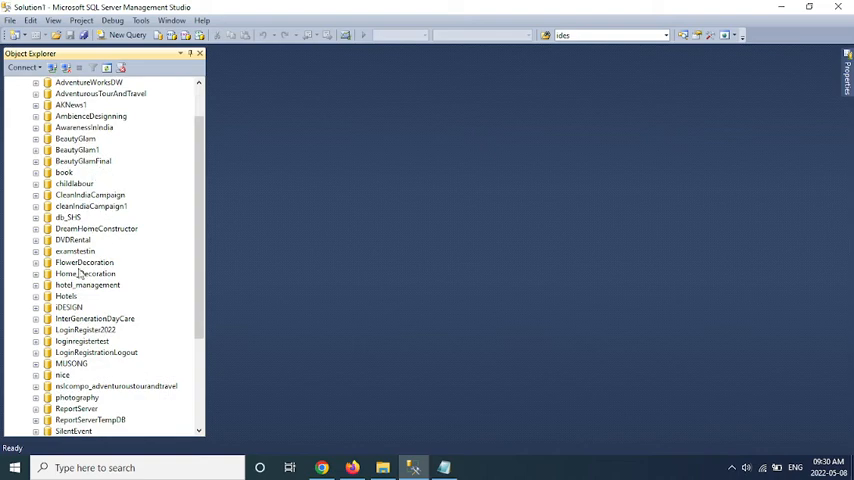
scroll("down", 3)
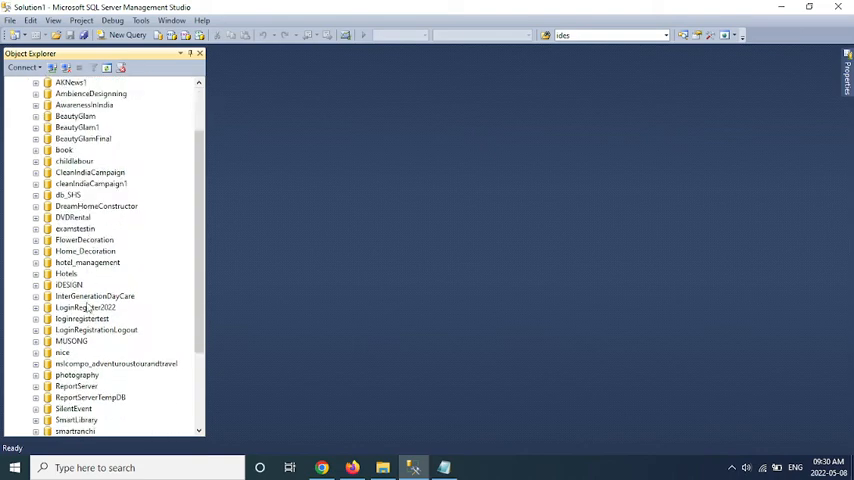
mouse_move(307, 215)
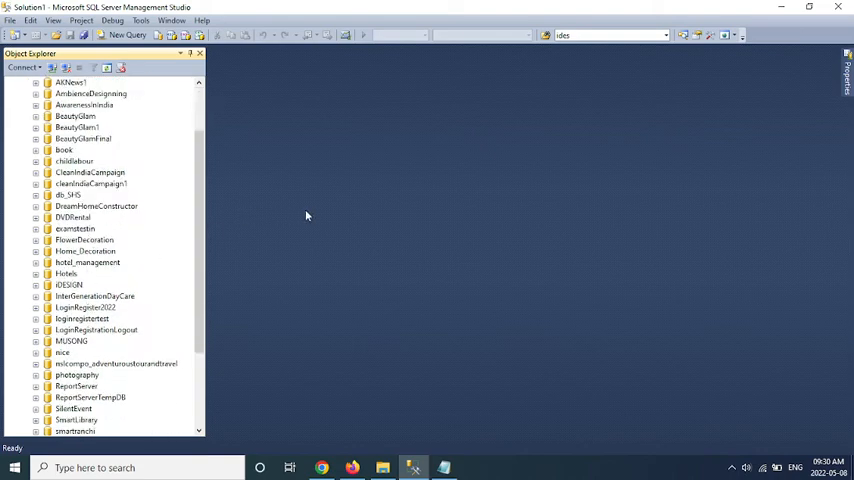
mouse_move(225, 229)
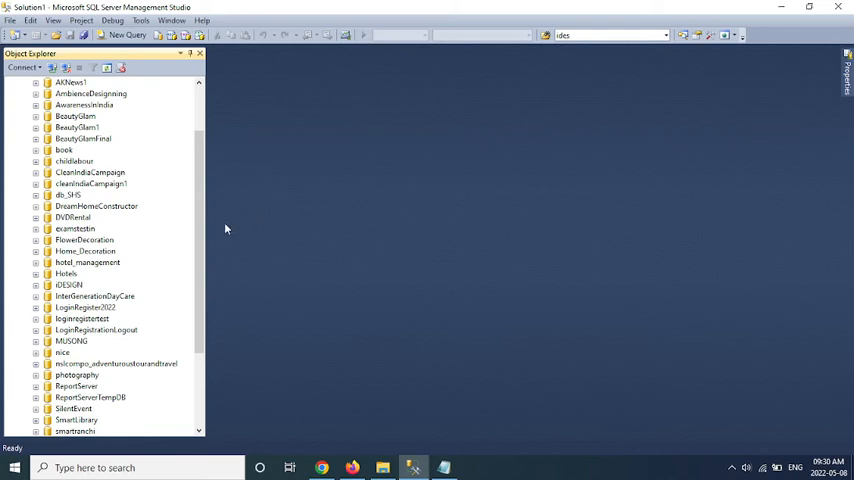
mouse_move(70, 228)
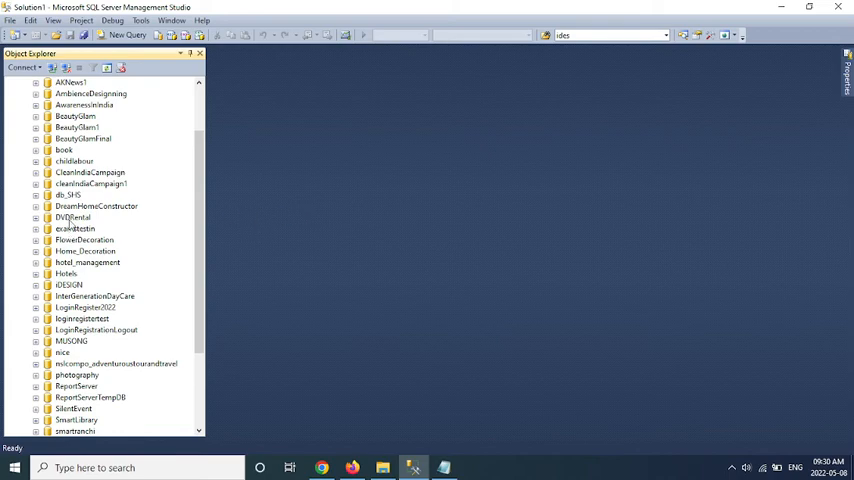
right_click(72, 217)
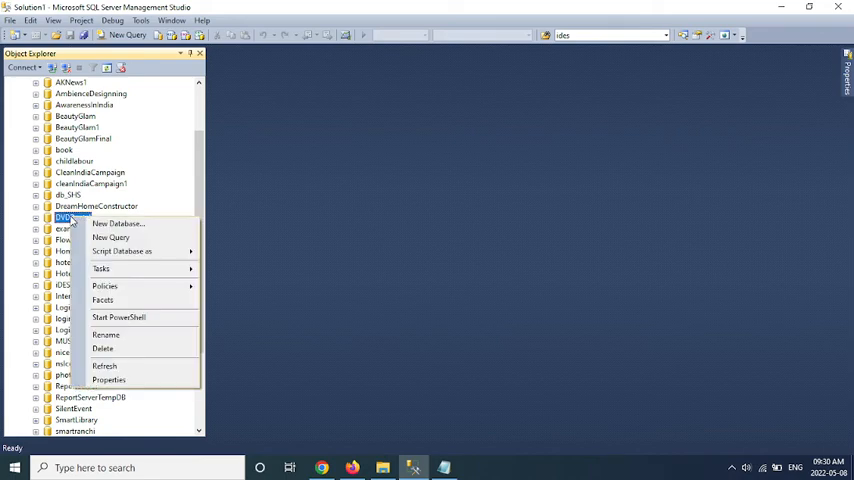
mouse_move(101, 268)
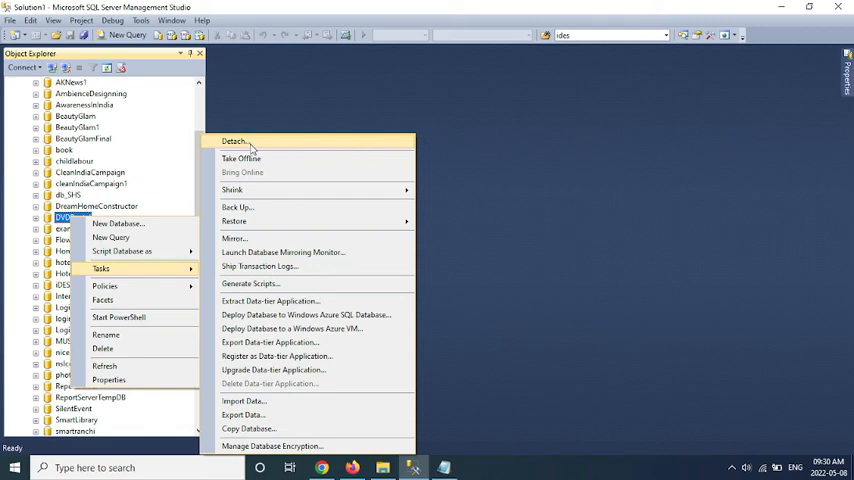
- Start Detach for DVDRental with Drop Connections and Update Statistics both enabled
left_click(234, 141)
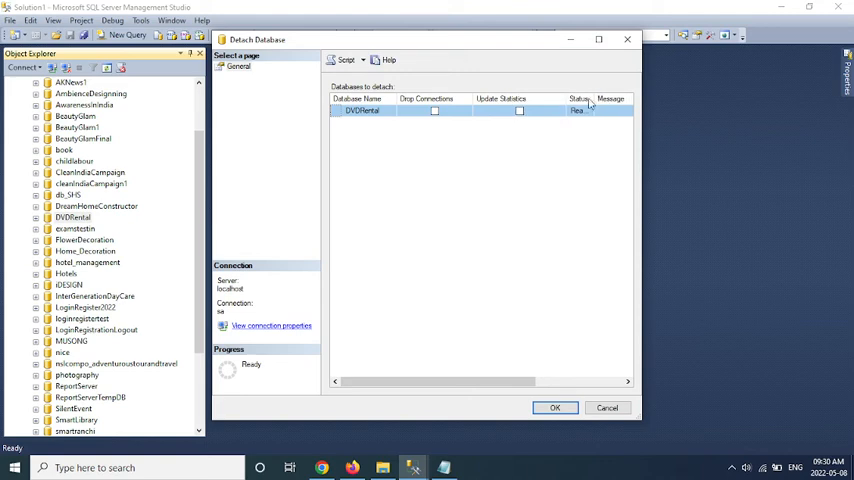
mouse_move(335, 133)
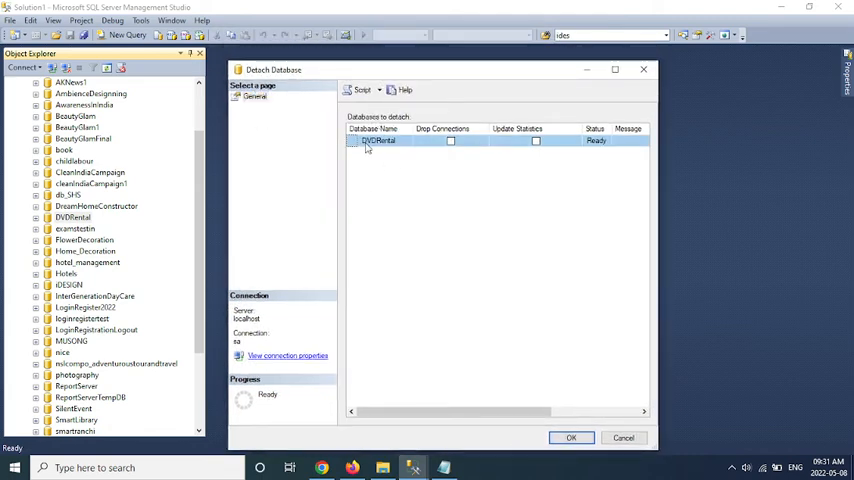
mouse_move(464, 147)
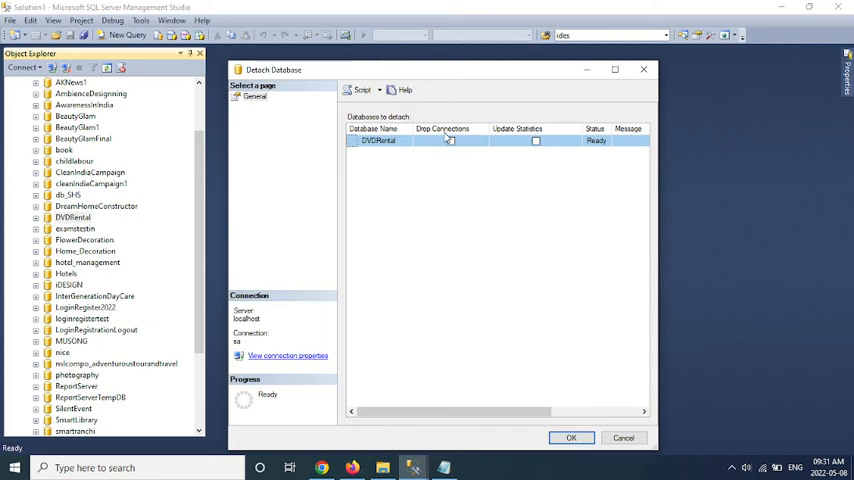
left_click(450, 140)
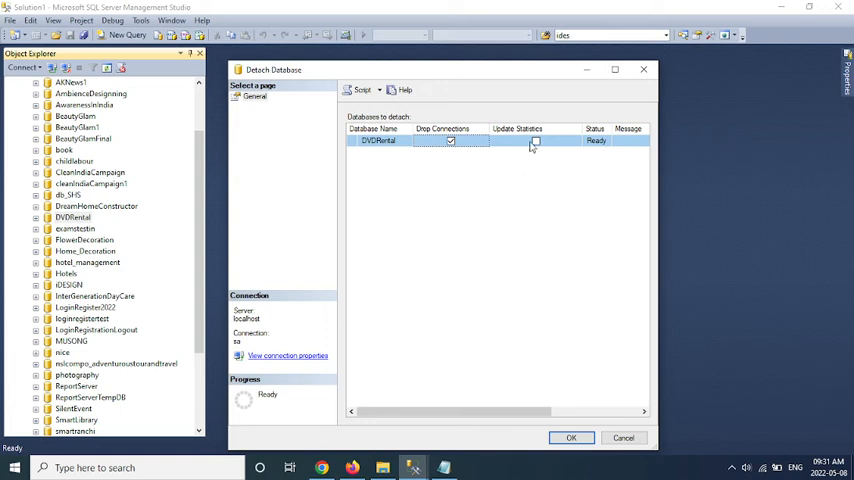
mouse_move(533, 172)
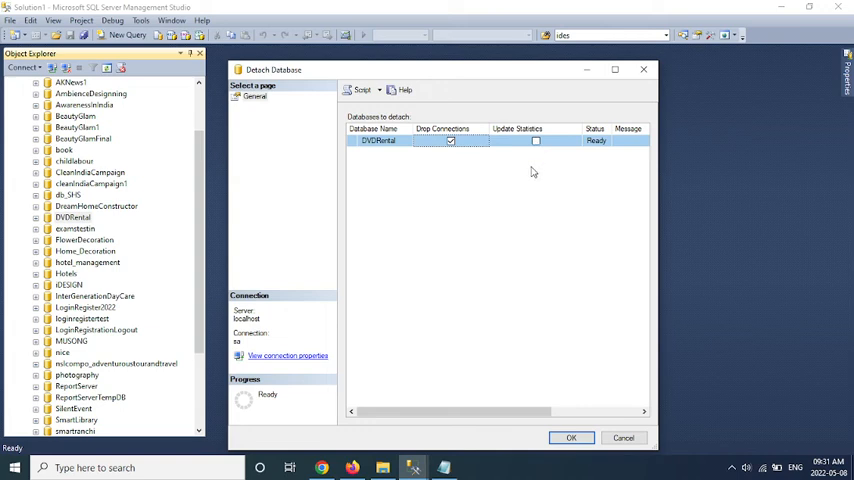
mouse_move(518, 149)
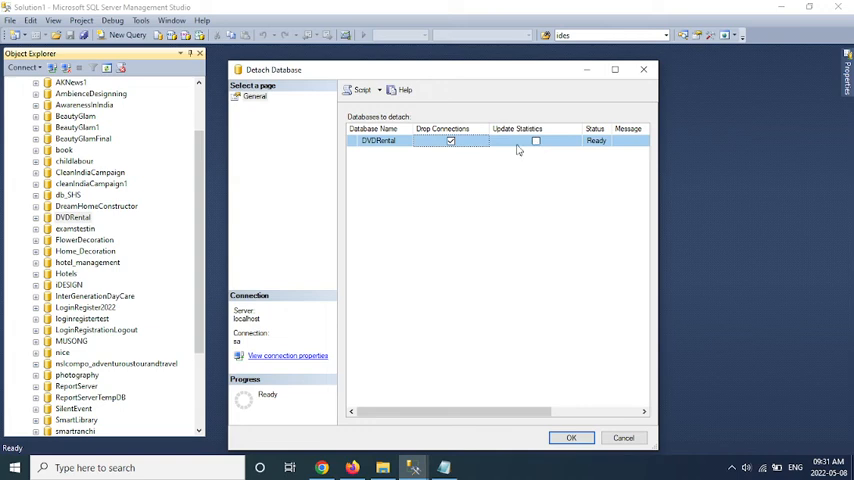
mouse_move(518, 150)
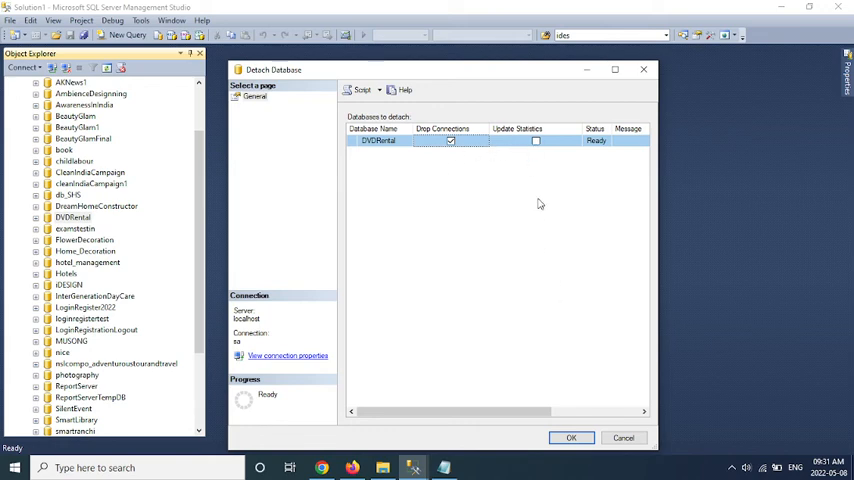
left_click(535, 140)
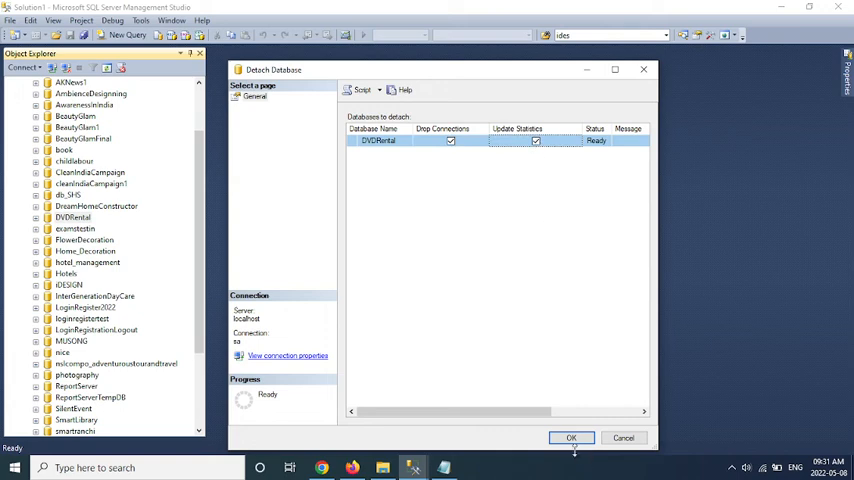
- Confirm the detach so DVDRental disappears from the database list
left_click(571, 438)
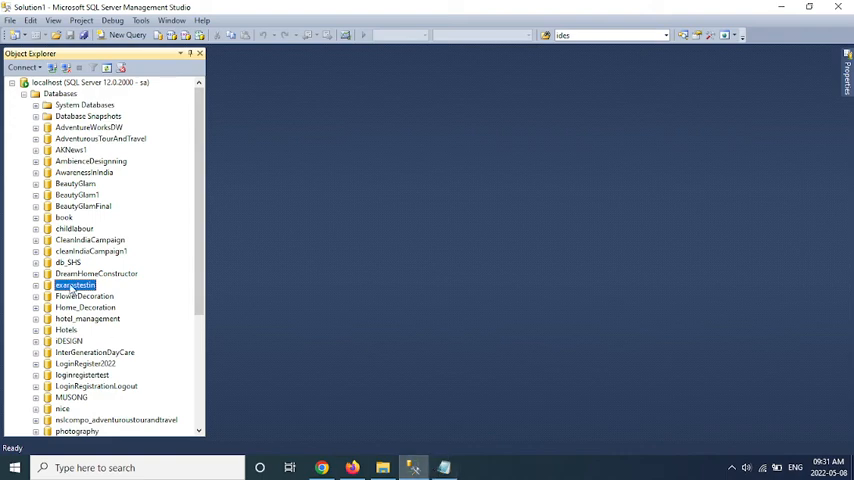
mouse_move(183, 233)
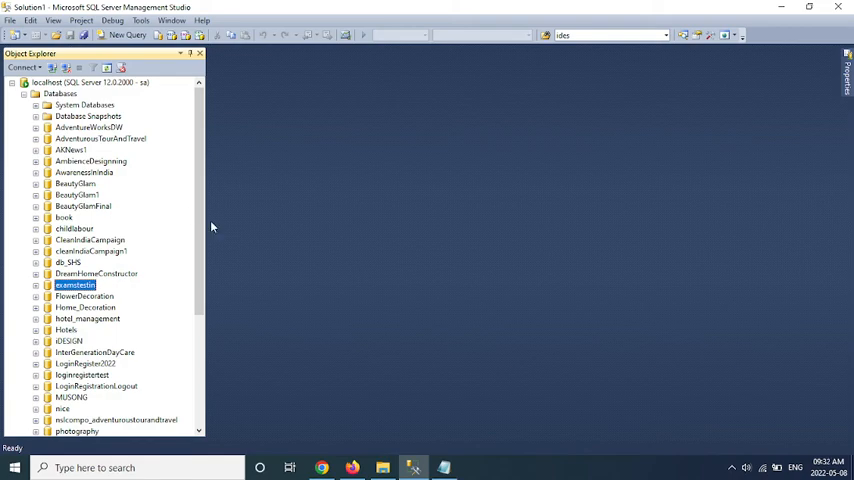
- View the server's properties on the Memory and Database Settings pages showing default file locations
right_click(50, 83)
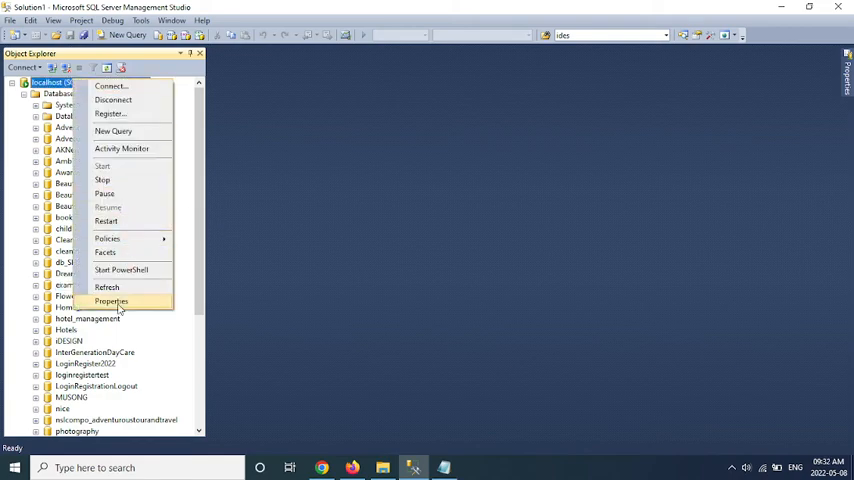
left_click(111, 301)
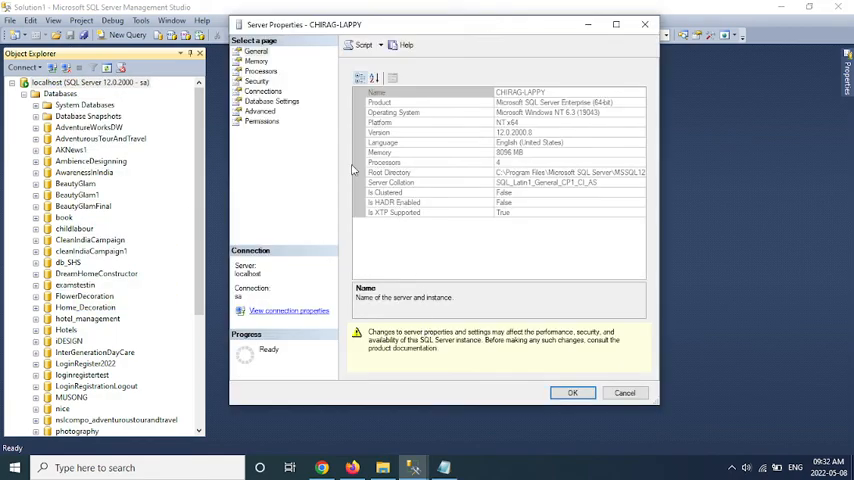
left_click(257, 71)
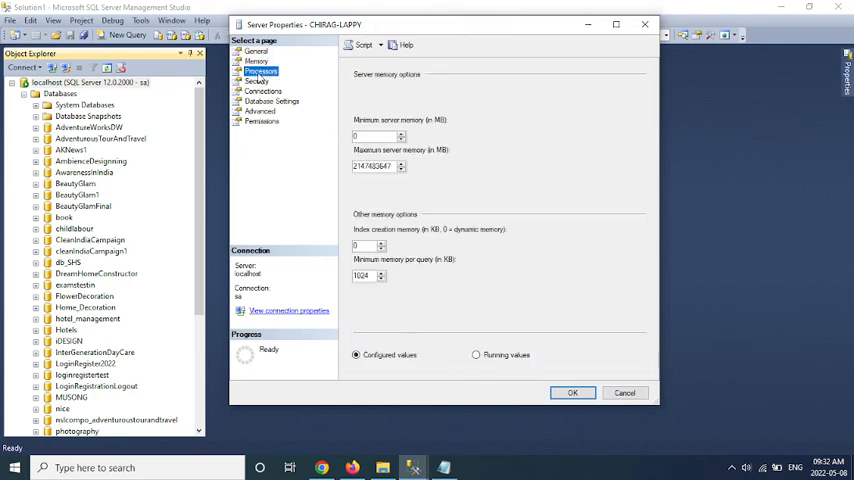
left_click(272, 101)
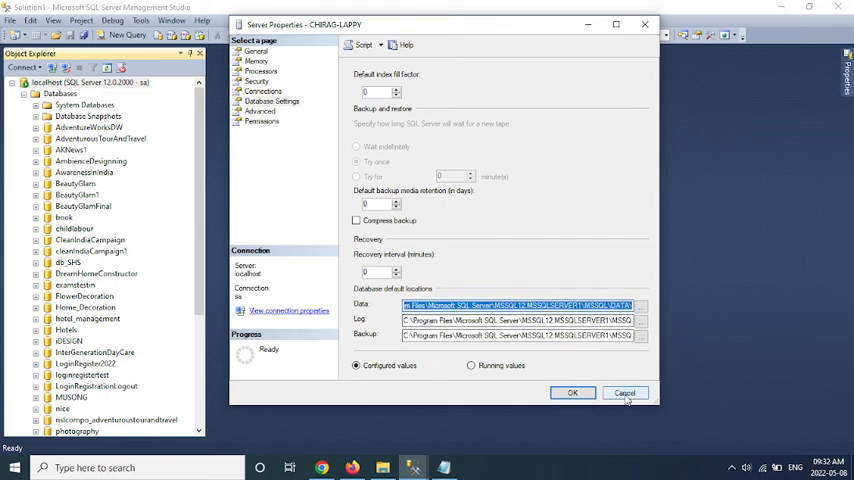
left_click(624, 392)
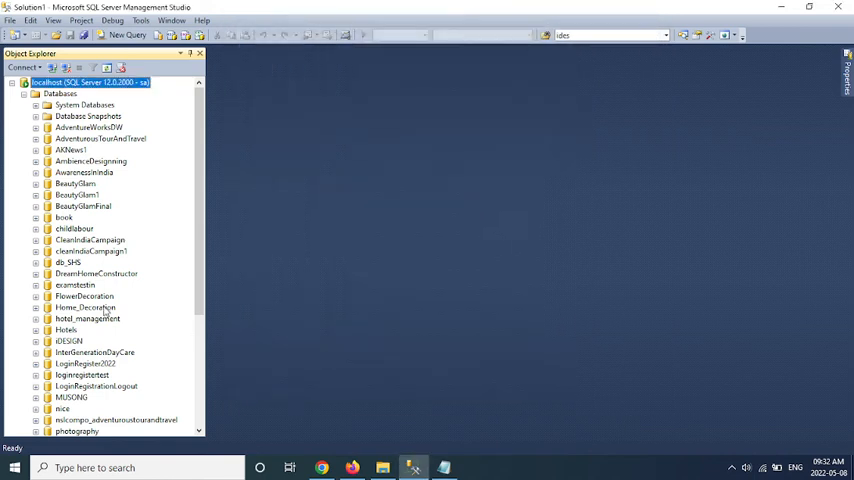
mouse_move(83, 258)
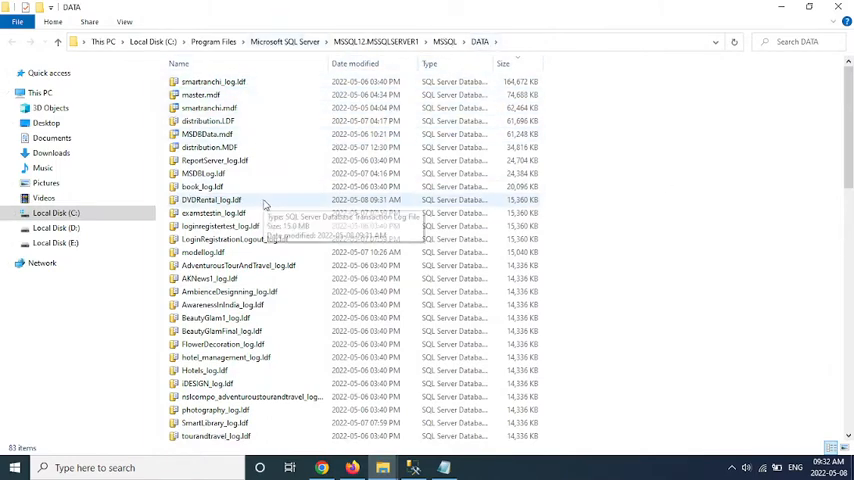
left_click(178, 63)
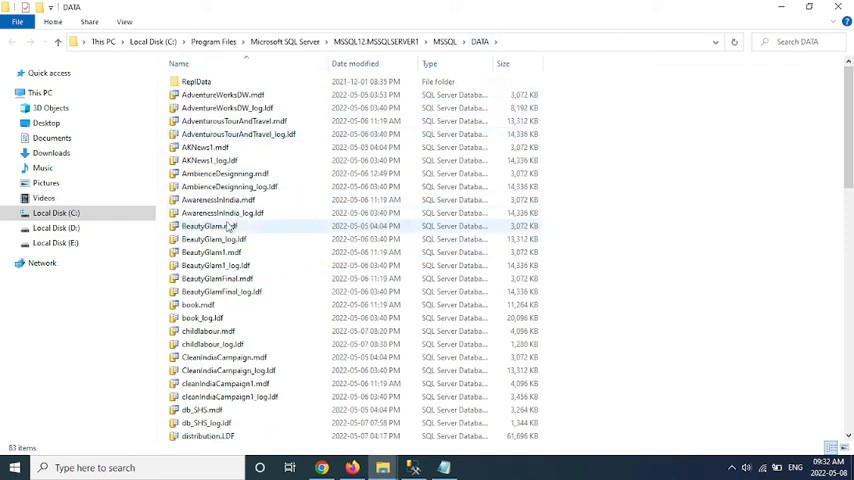
scroll("down", 3)
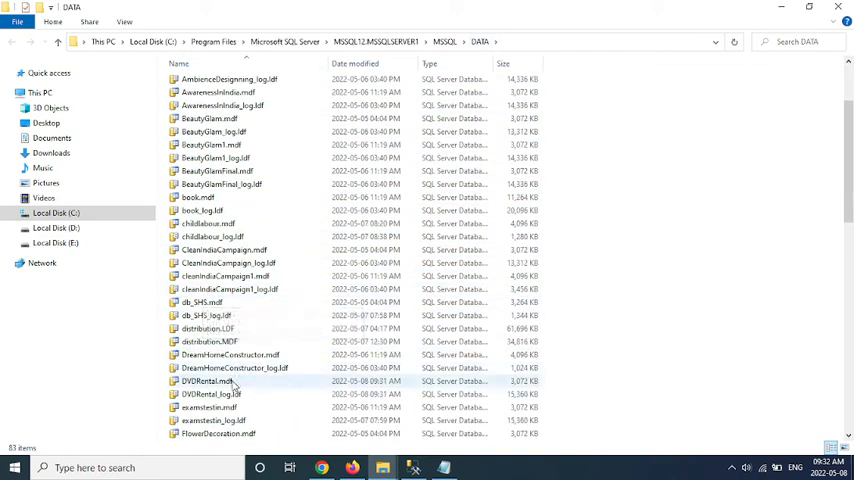
left_click(207, 381)
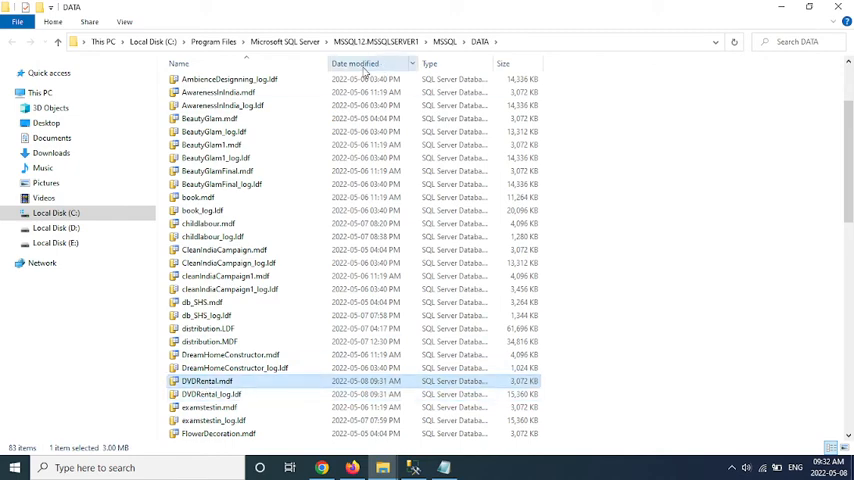
left_click(355, 63)
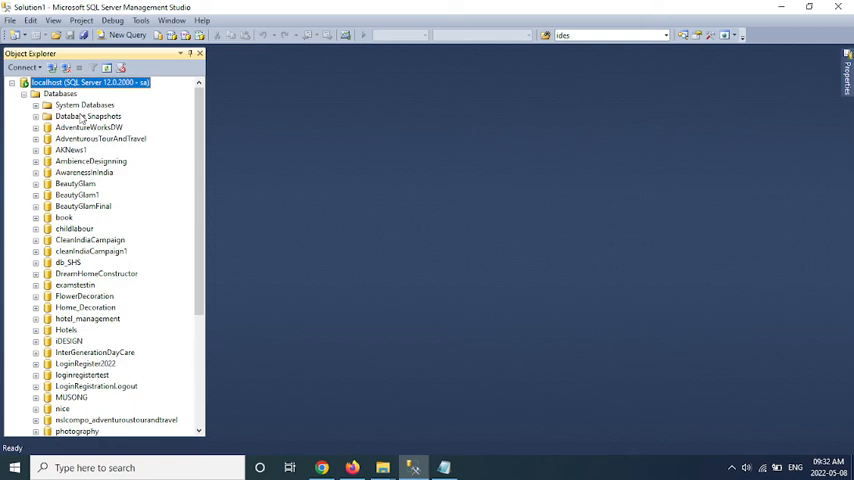
left_click(443, 467)
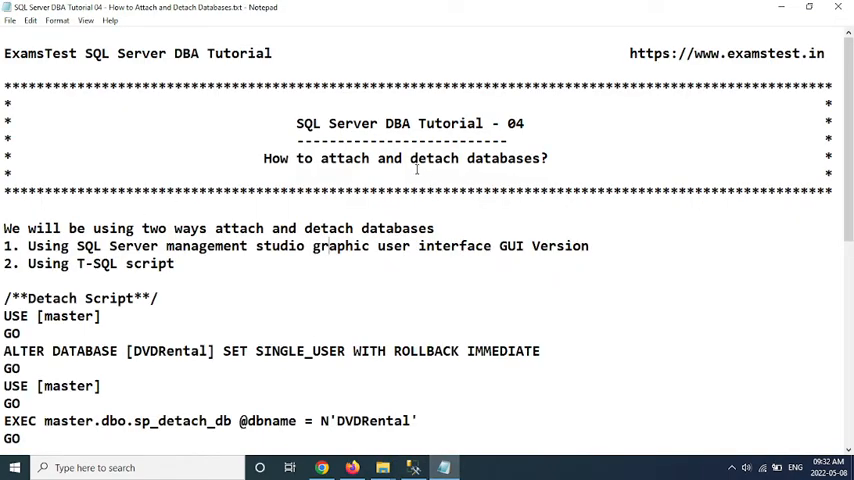
double_click(341, 158)
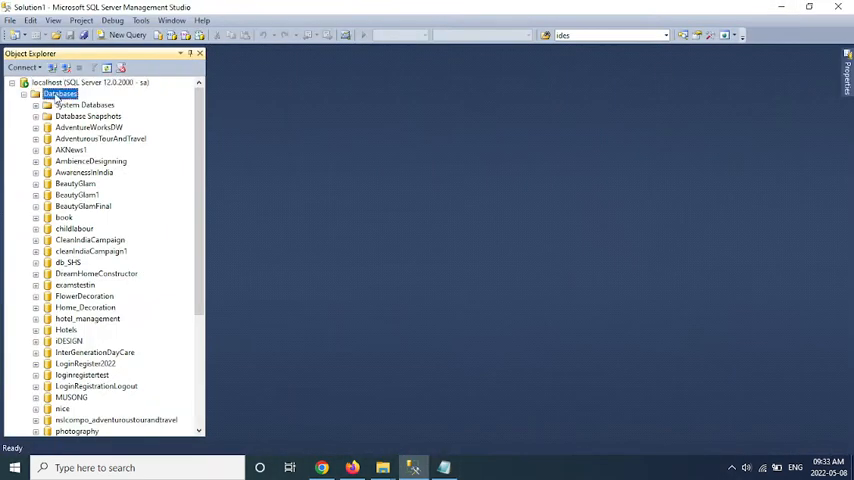
- Bring up the Attach Databases dialog from the Databases folder
right_click(60, 93)
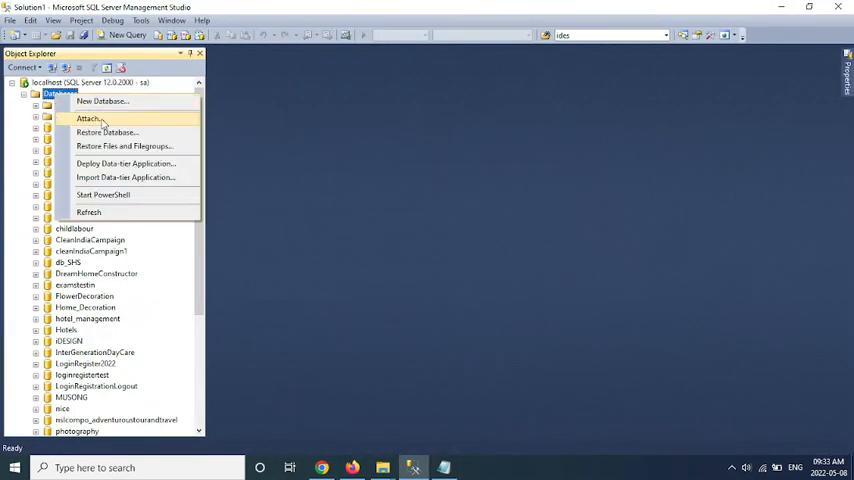
left_click(91, 118)
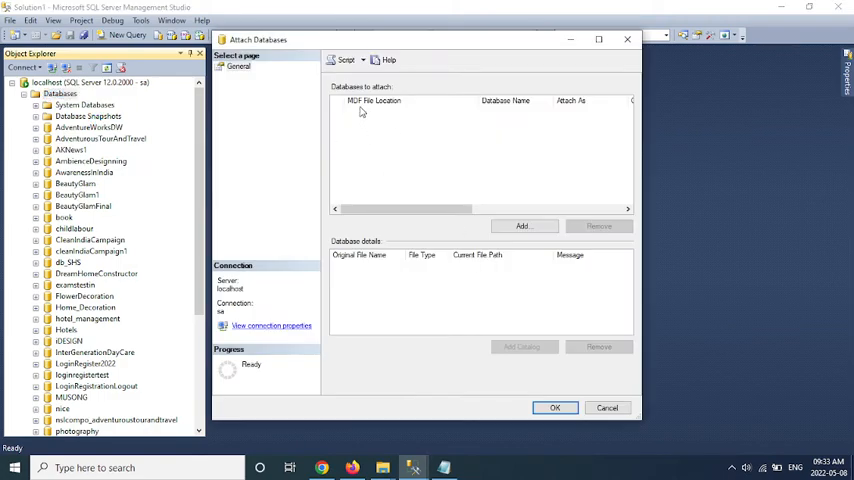
mouse_move(407, 110)
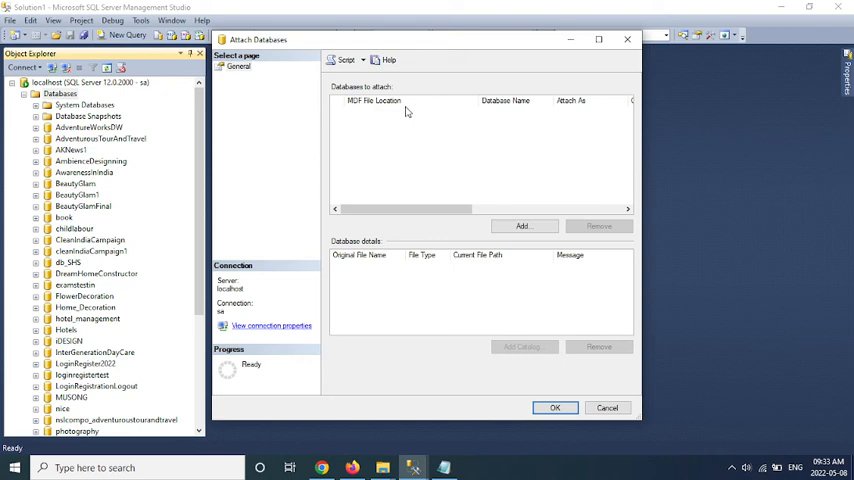
mouse_move(534, 239)
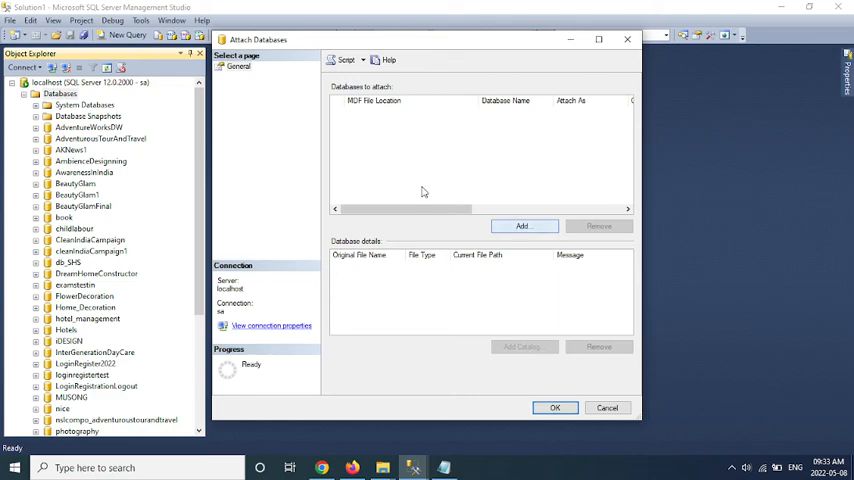
- Add DVDRental.mdf from the DATA folder so its data and log files are listed for attaching
left_click(521, 225)
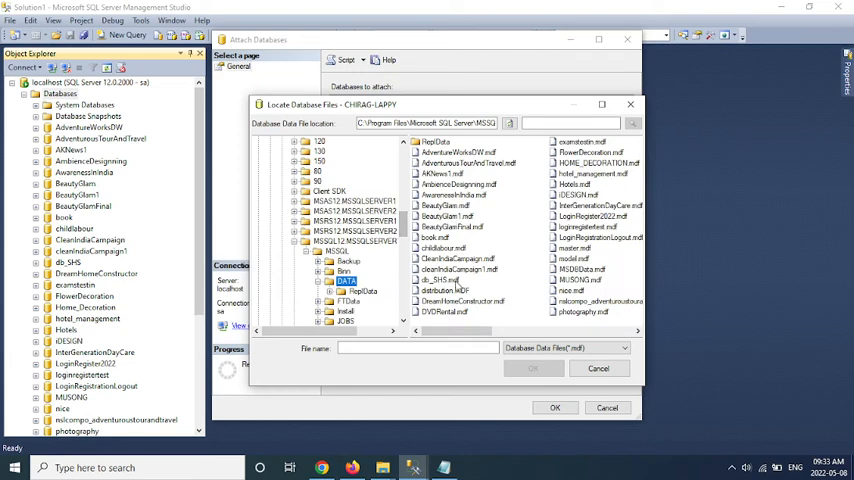
left_click(443, 311)
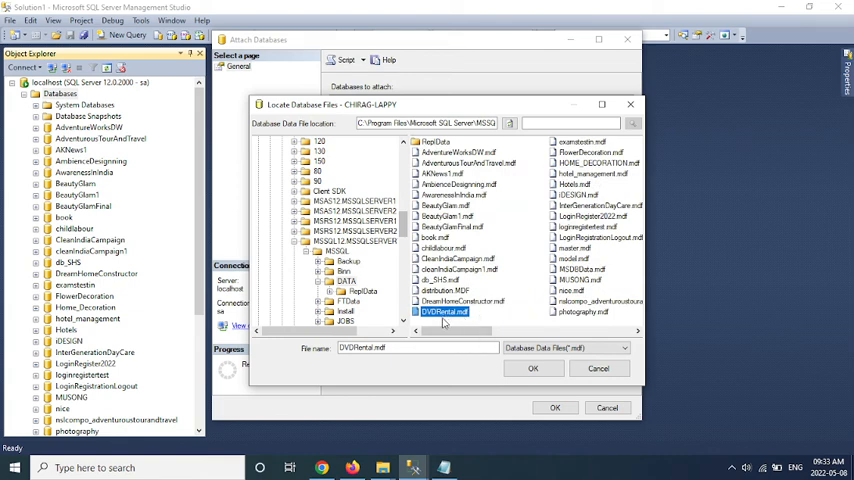
mouse_move(465, 319)
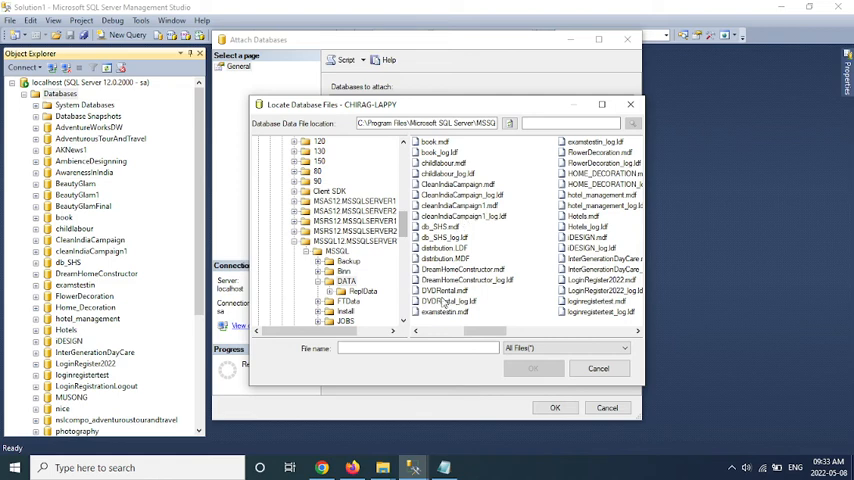
left_click(448, 301)
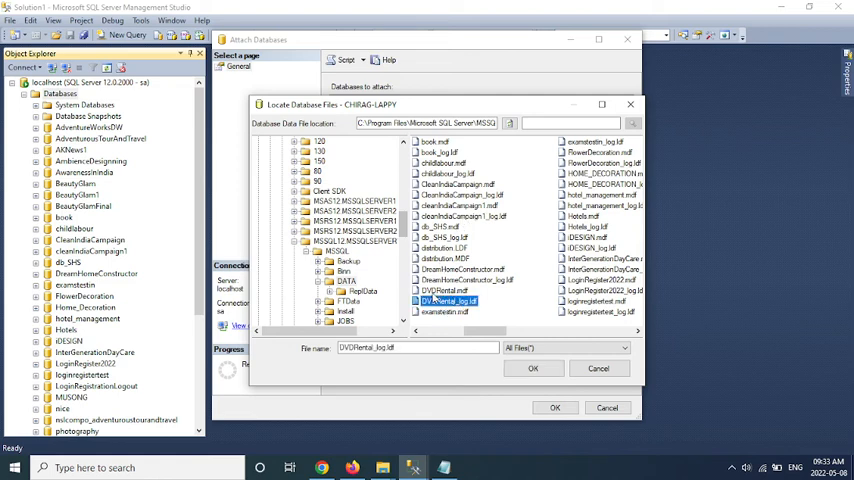
left_click(441, 290)
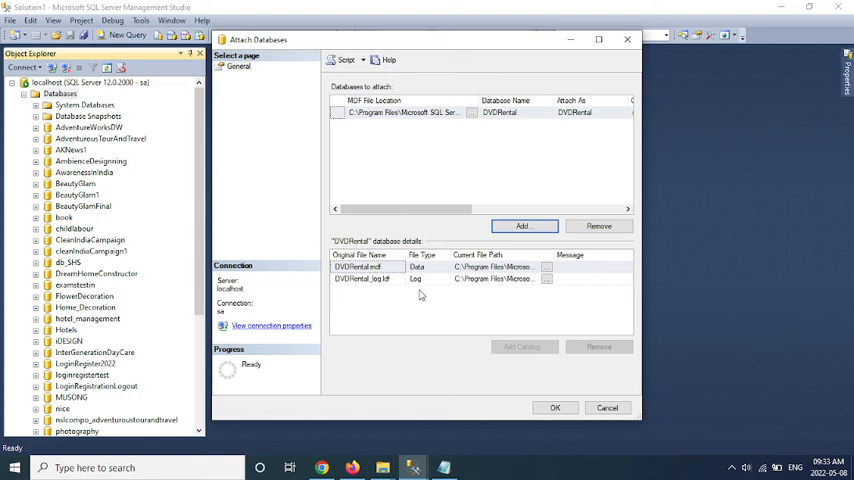
left_click(357, 267)
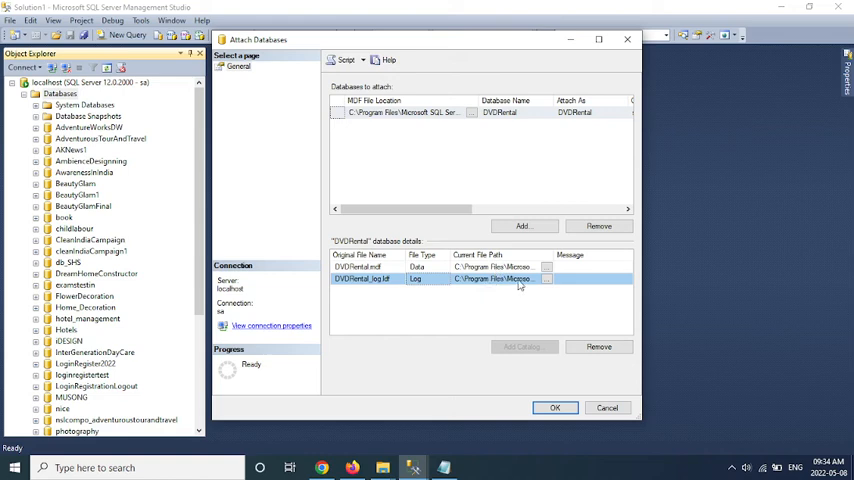
mouse_move(600, 290)
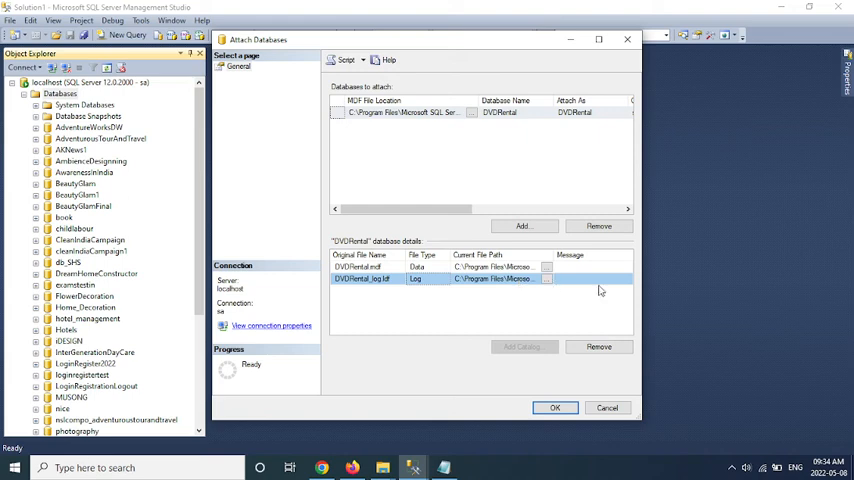
mouse_move(556, 291)
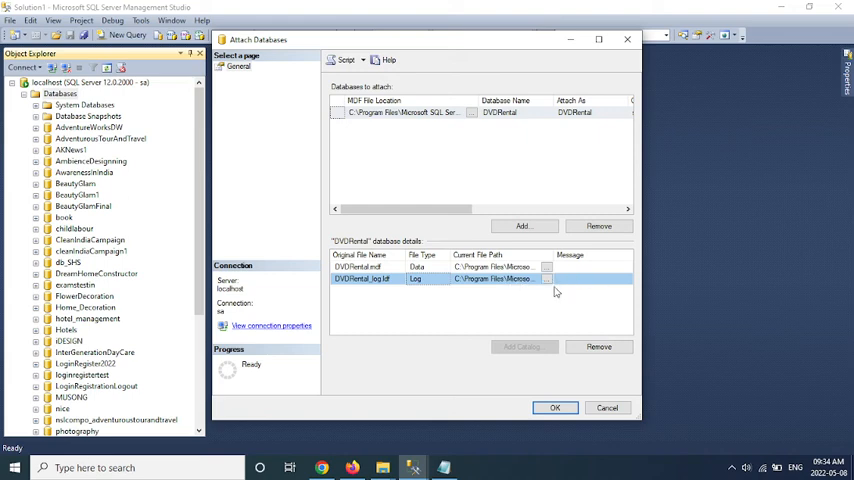
mouse_move(556, 293)
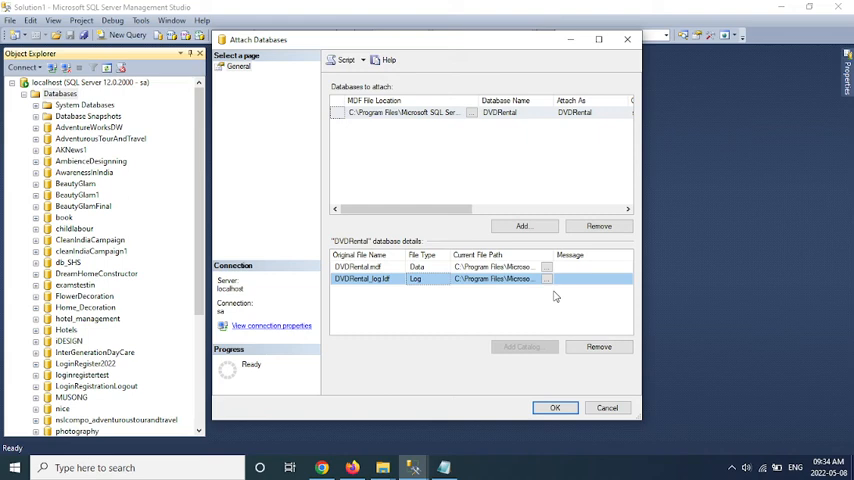
mouse_move(419, 203)
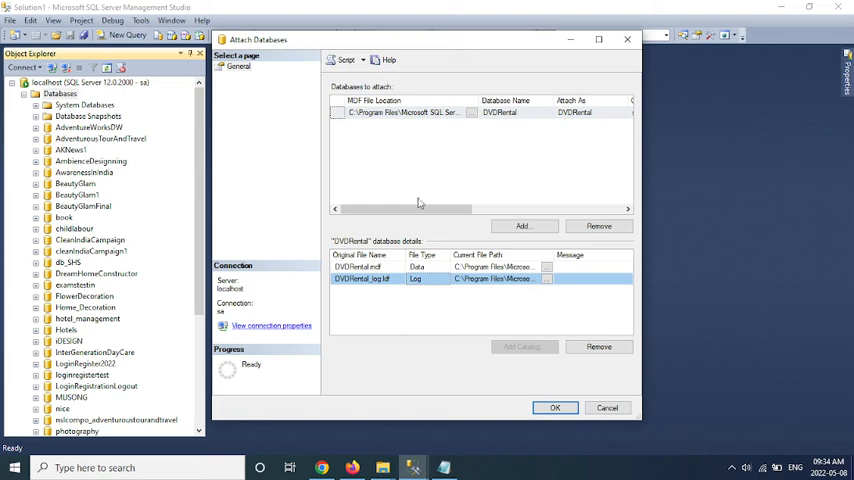
mouse_move(565, 420)
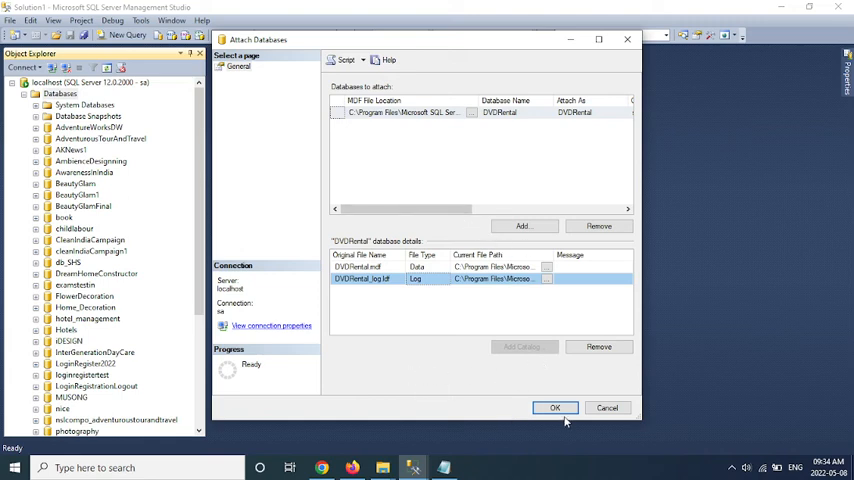
- Confirm attaching DVDRental and refresh the Databases folder
left_click(555, 407)
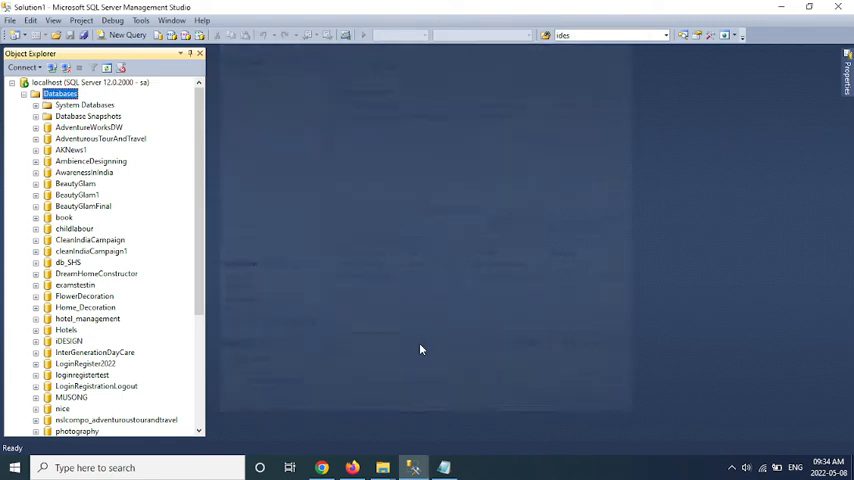
scroll("down", 3)
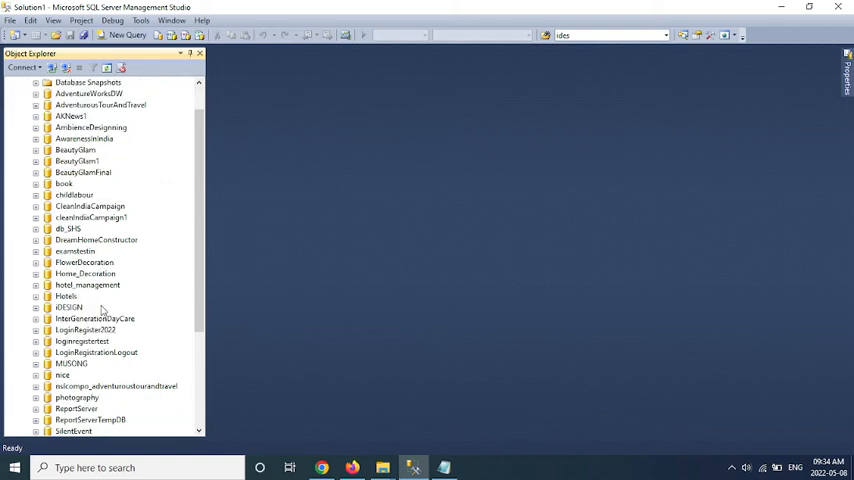
left_click(58, 93)
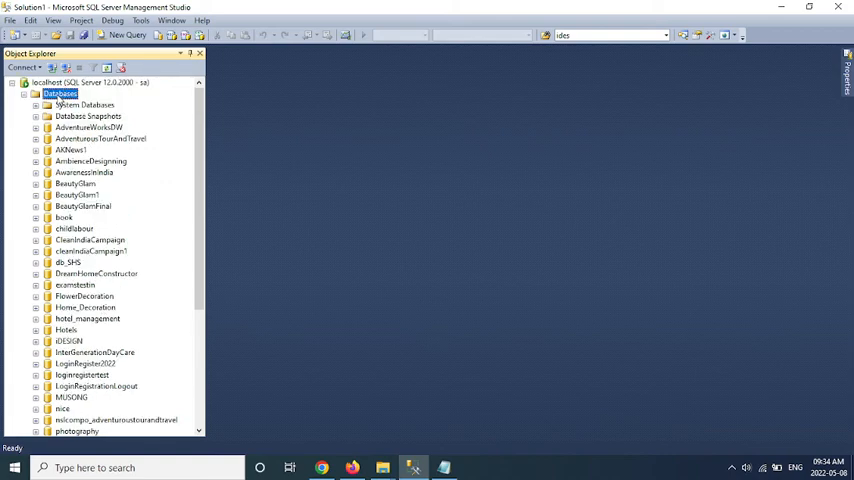
right_click(59, 93)
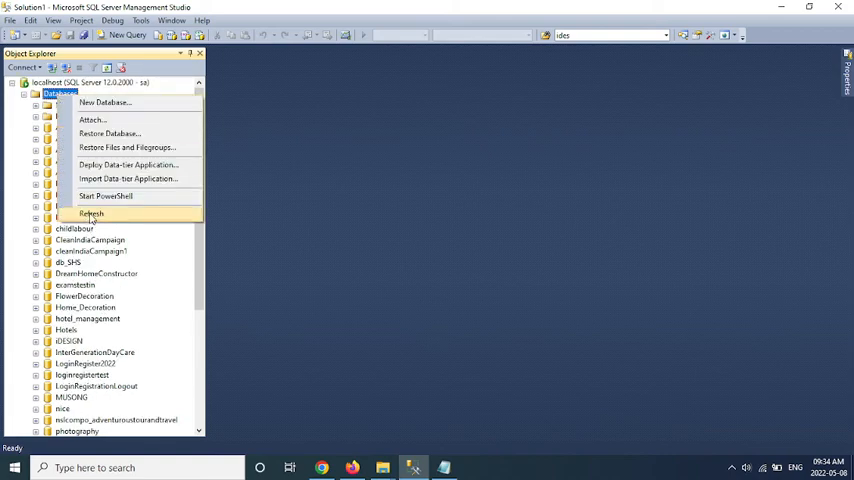
left_click(91, 213)
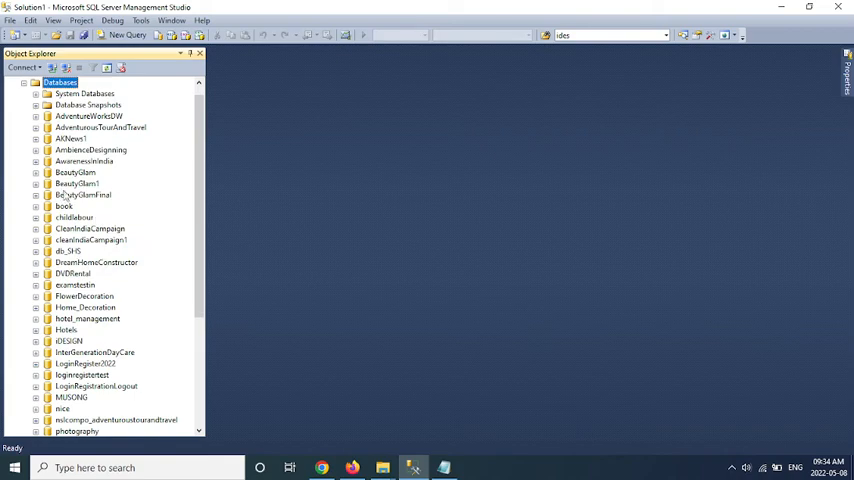
- Expand the reattached DVDRental to check its folders, then collapse it again
left_click(73, 273)
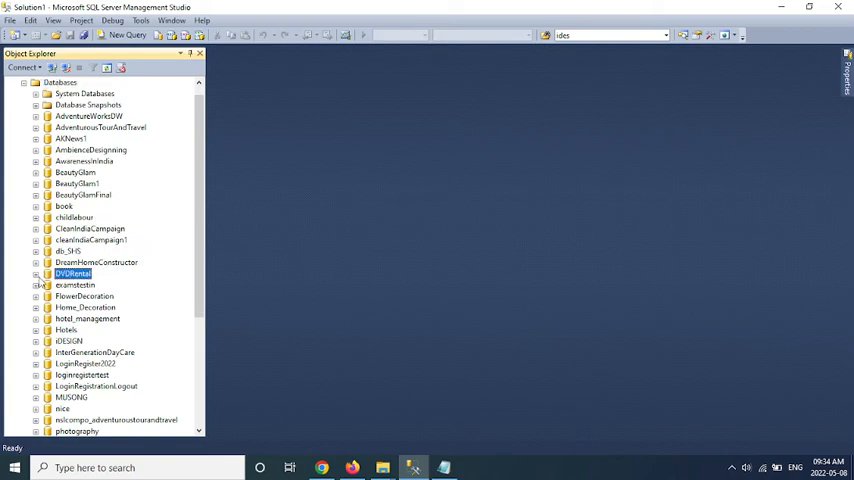
left_click(35, 274)
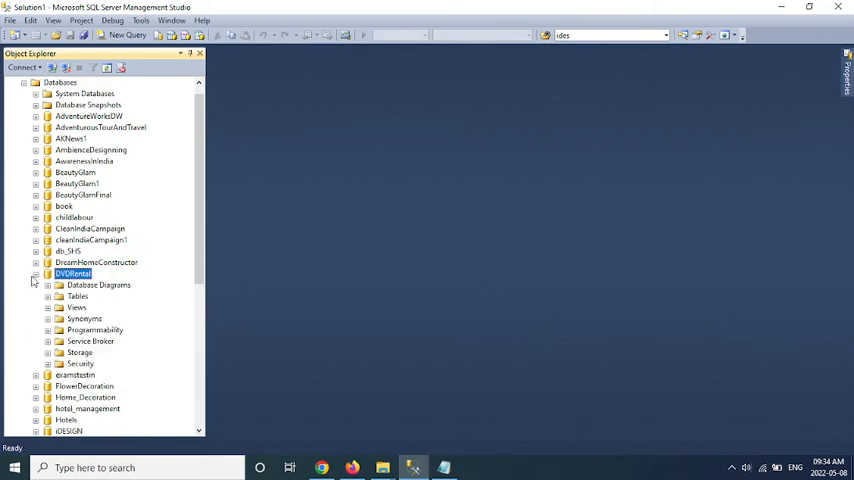
left_click(35, 273)
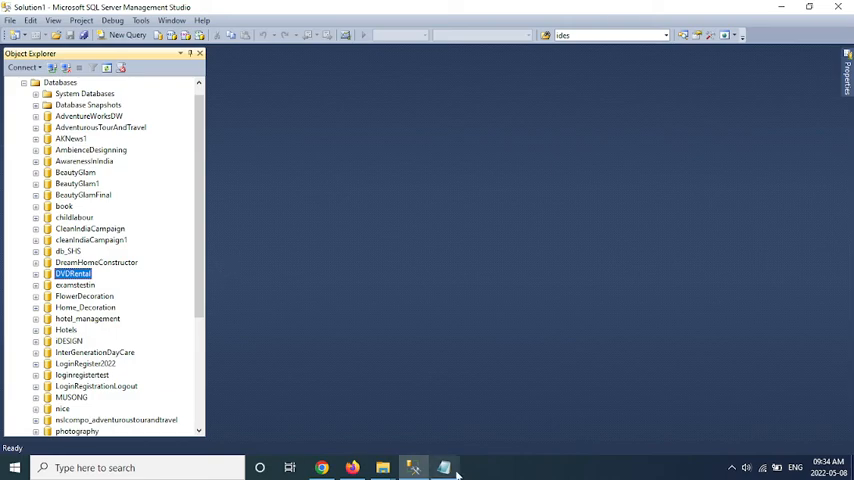
- Highlight the 'Using T-SQL script' method in the notes and return to Management Studio
left_click(444, 467)
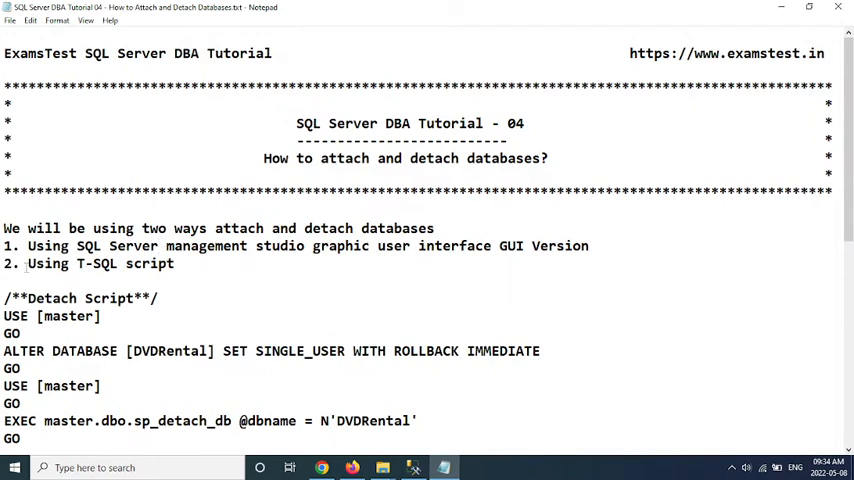
double_click(100, 263)
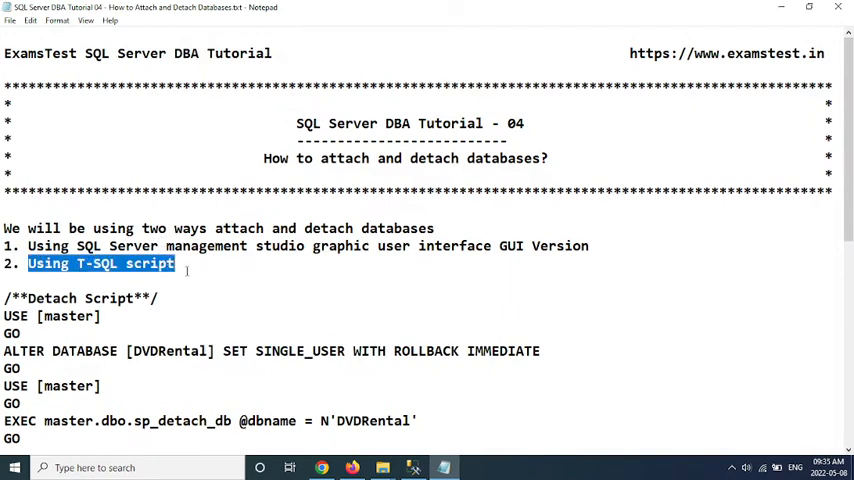
mouse_move(278, 266)
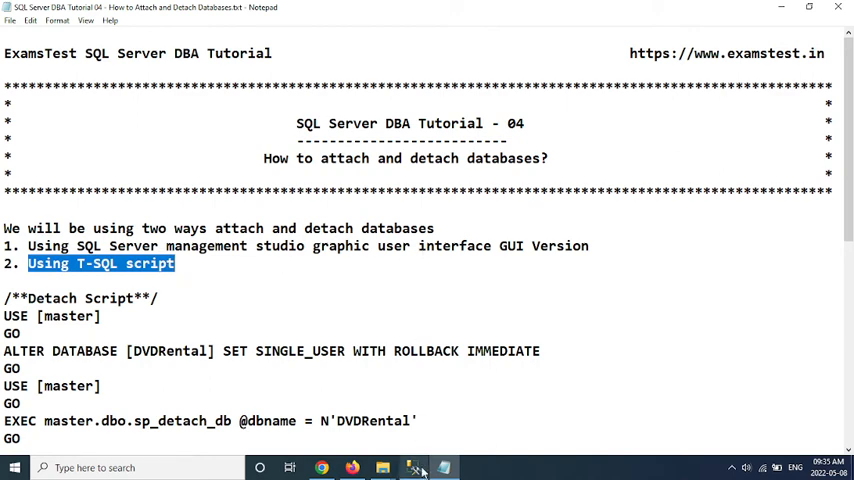
left_click(413, 467)
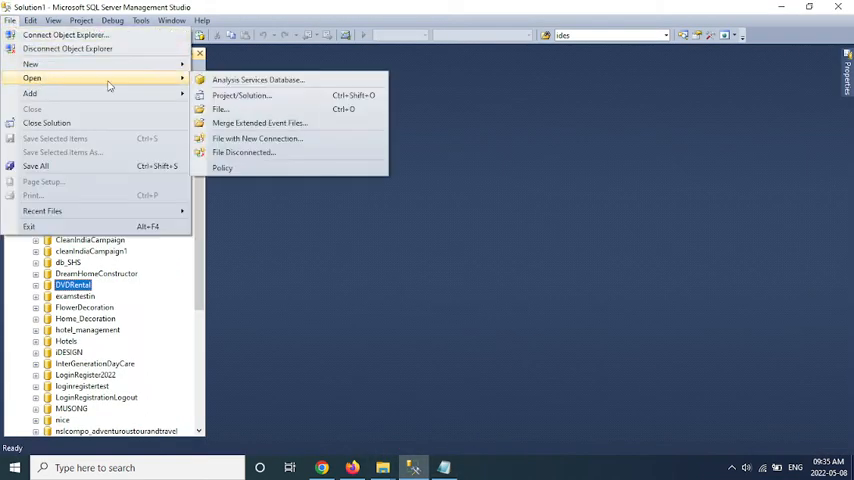
- Open Detach_Script.sql and review its ALTER DATABASE and sp_detach_db lines
left_click(220, 109)
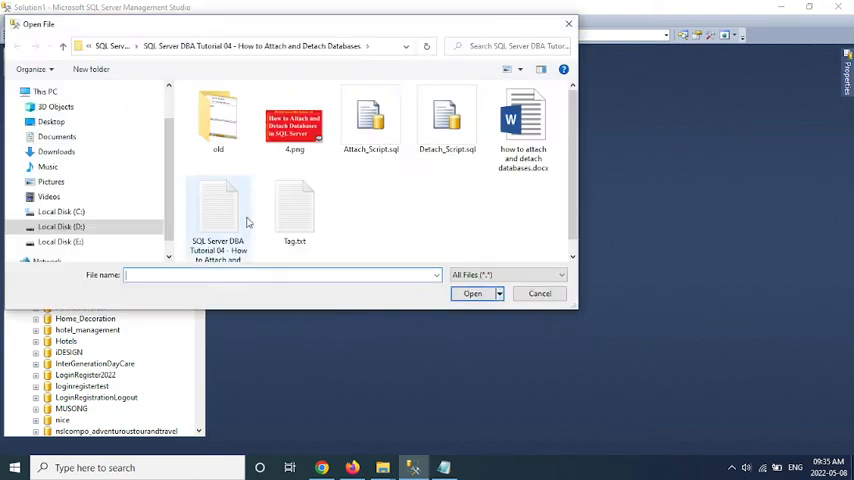
mouse_move(447, 120)
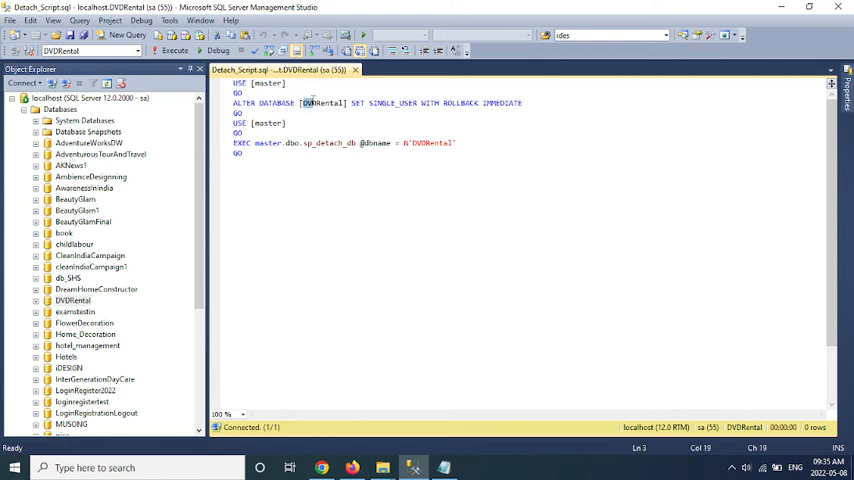
double_click(391, 102)
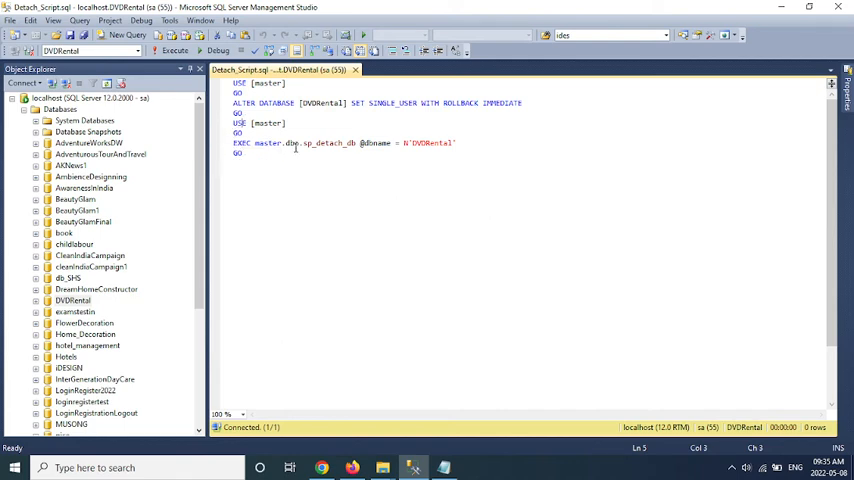
double_click(323, 143)
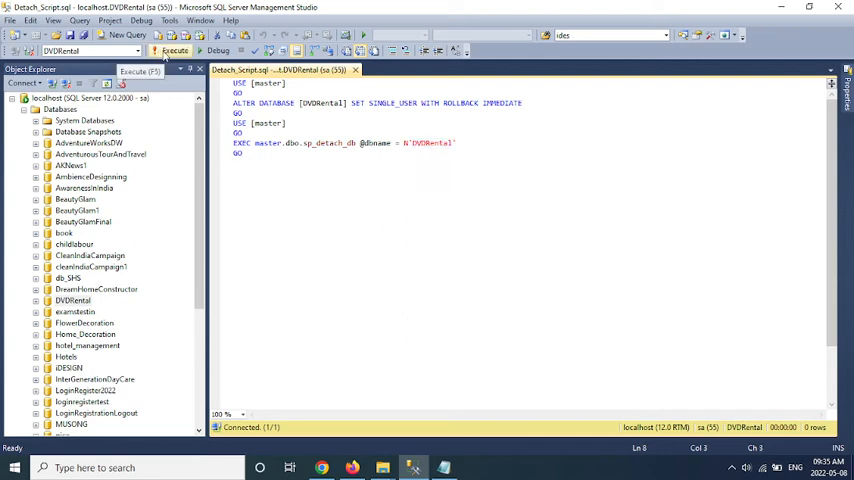
- Execute the detach script and refresh Databases to confirm DVDRental is no longer listed
left_click(172, 50)
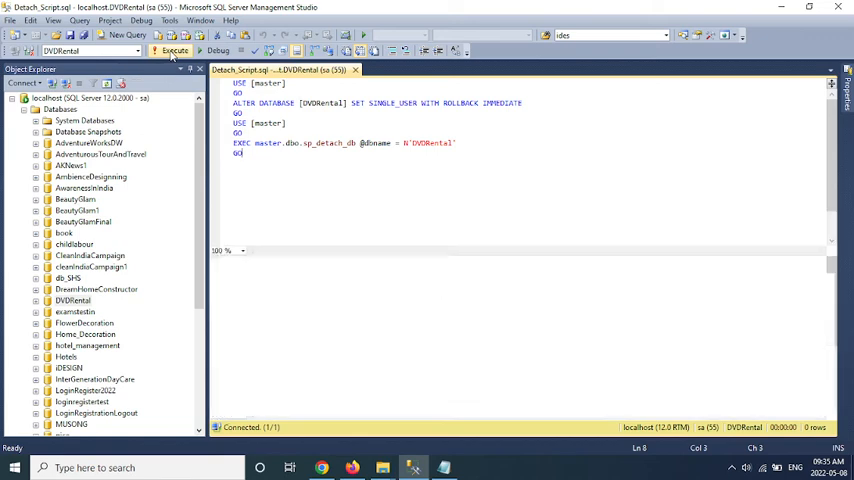
left_click(170, 51)
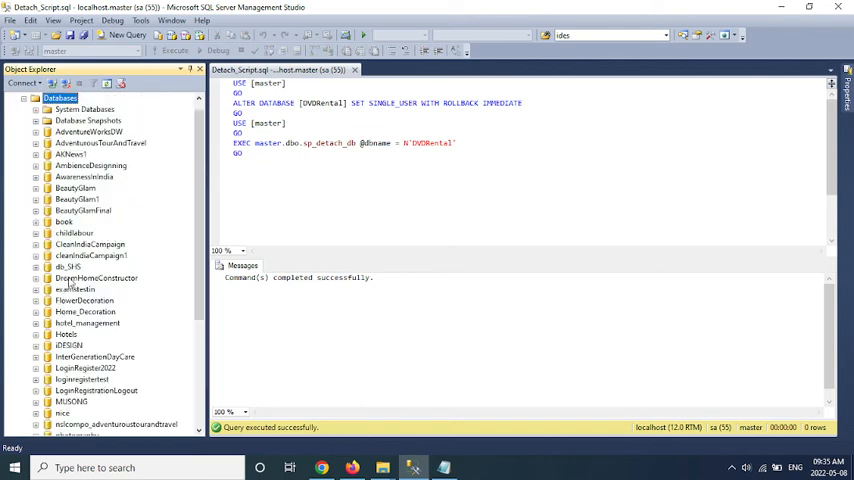
left_click(96, 278)
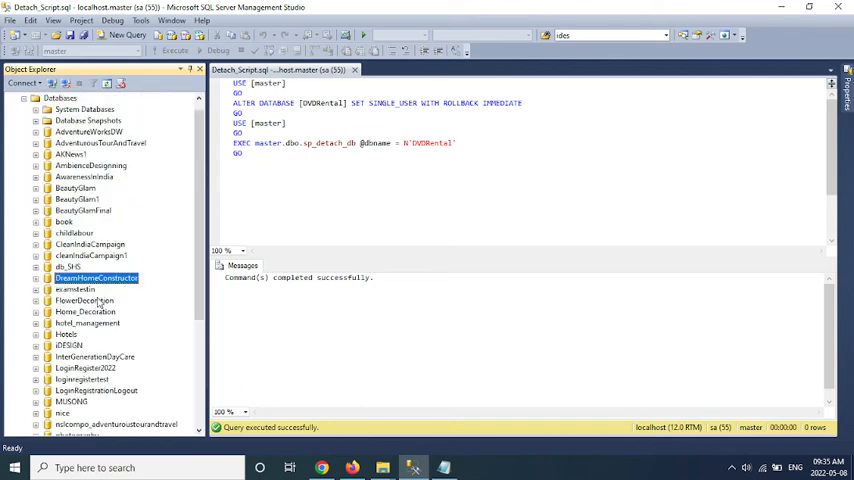
left_click(75, 289)
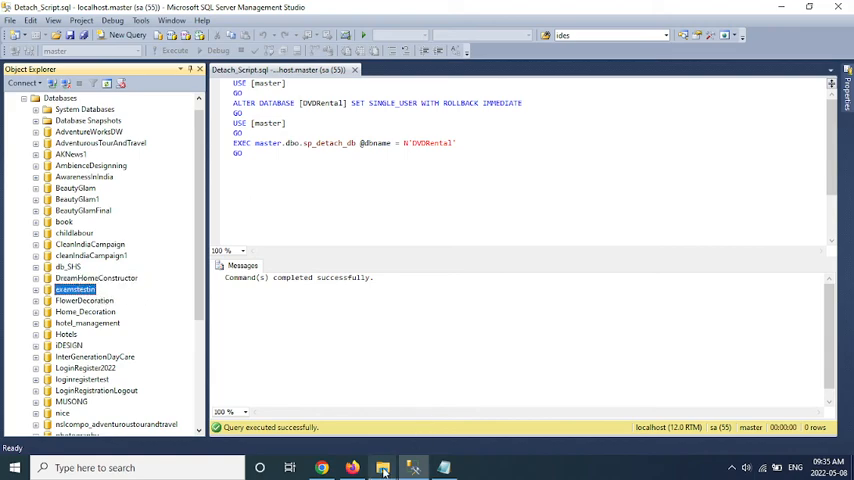
- Refresh the MSSQL\DATA folder and verify DVDRental.mdf and DVDRental_log.ldf remain
left_click(382, 467)
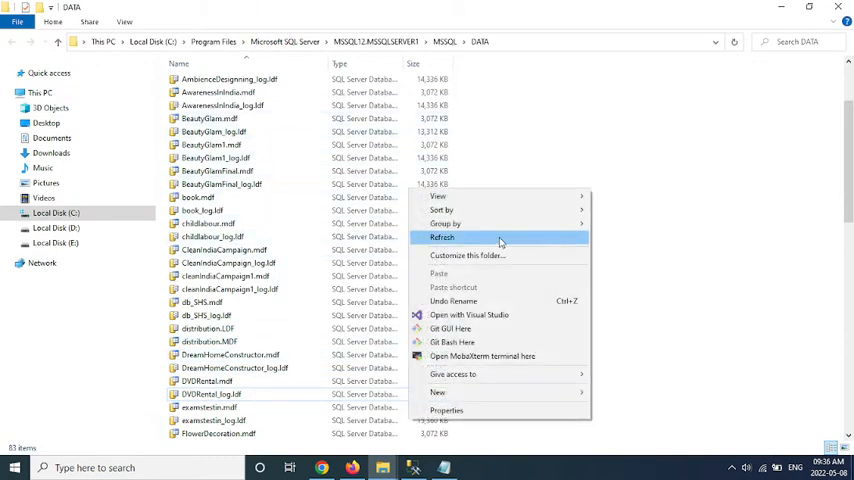
left_click(442, 237)
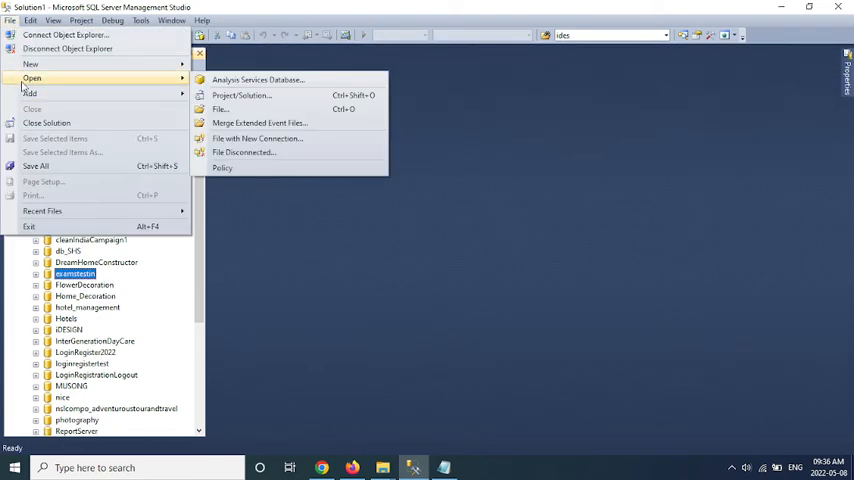
mouse_move(257, 138)
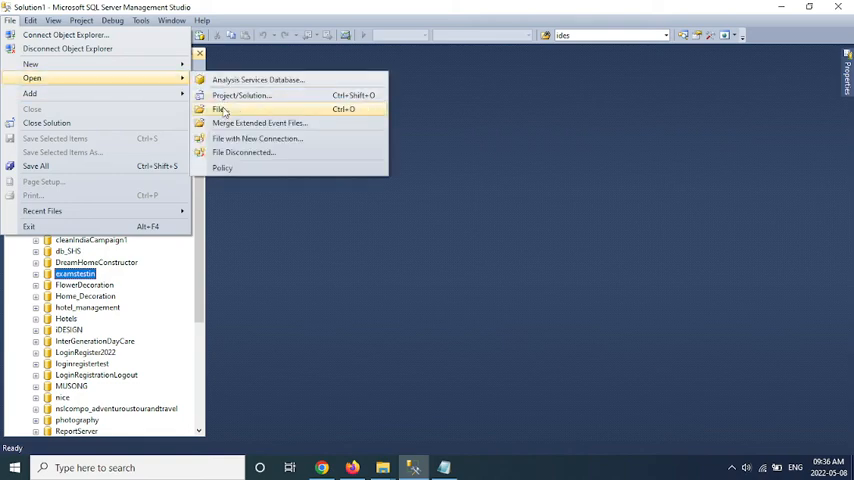
- Browse for and load Attach_Script.sql containing the CREATE DATABASE DVDRental FOR ATTACH commands
left_click(219, 109)
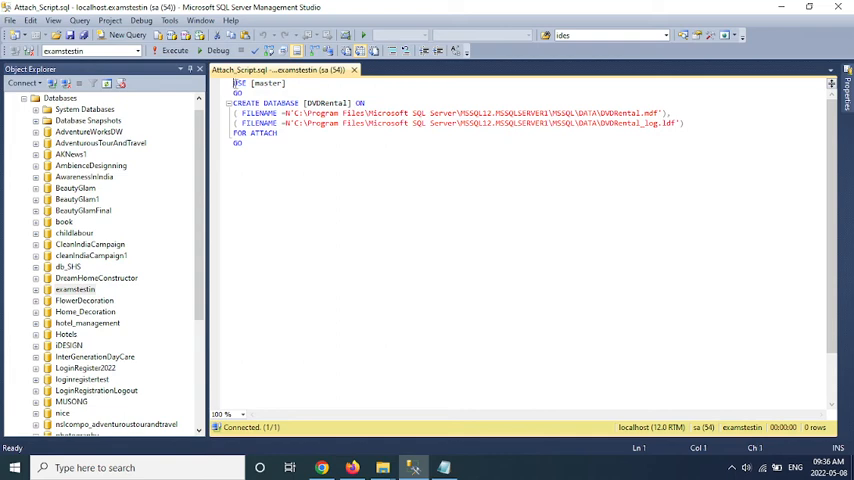
double_click(325, 103)
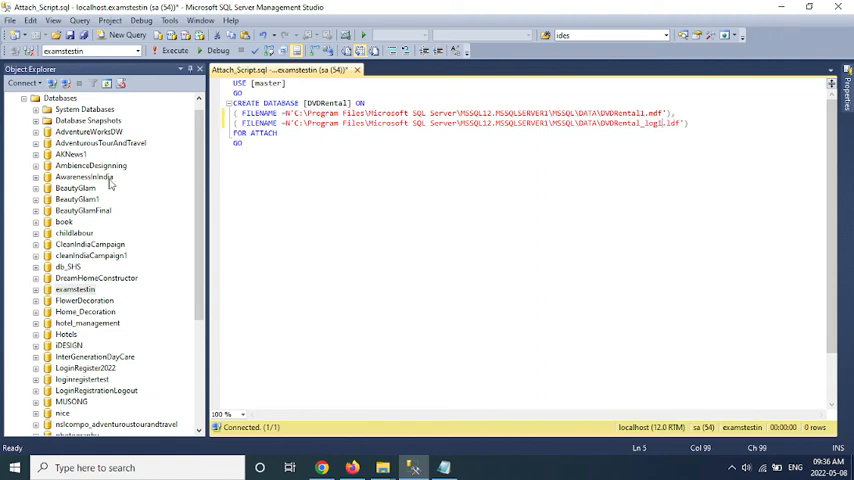
- Execute the whole attach script and read the Msg 5120 'unable to open the physical file' error
key("ctrl+a")
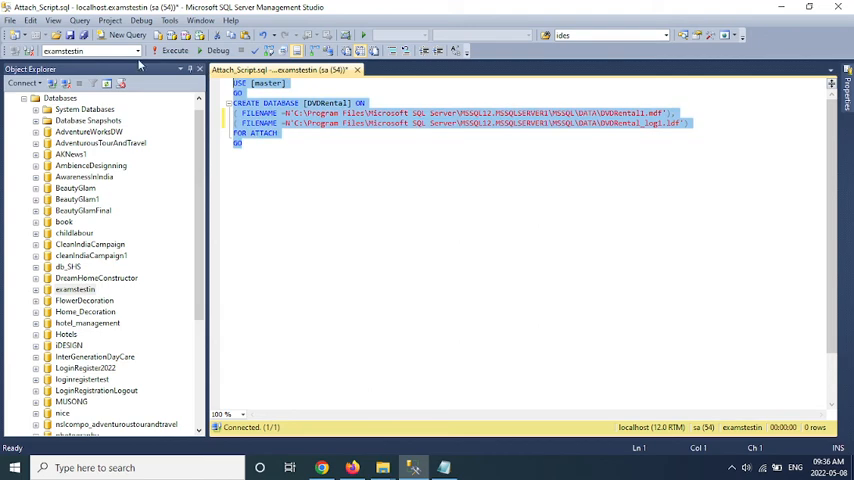
left_click(174, 51)
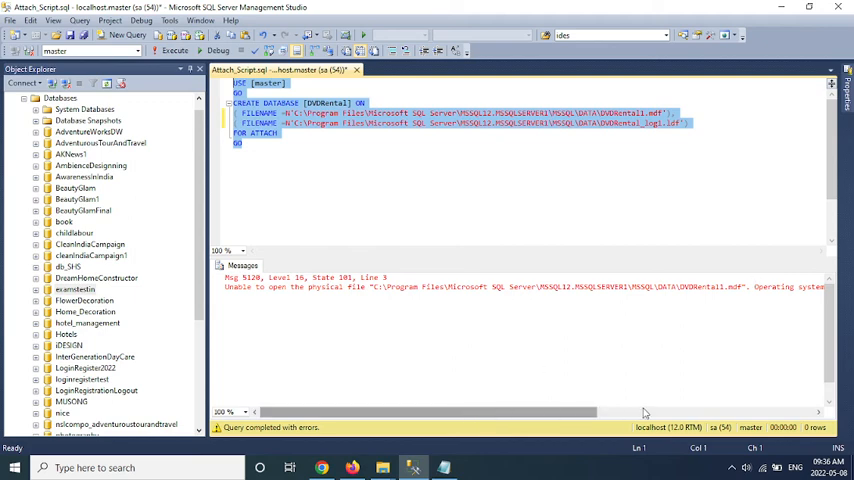
scroll("right", 3)
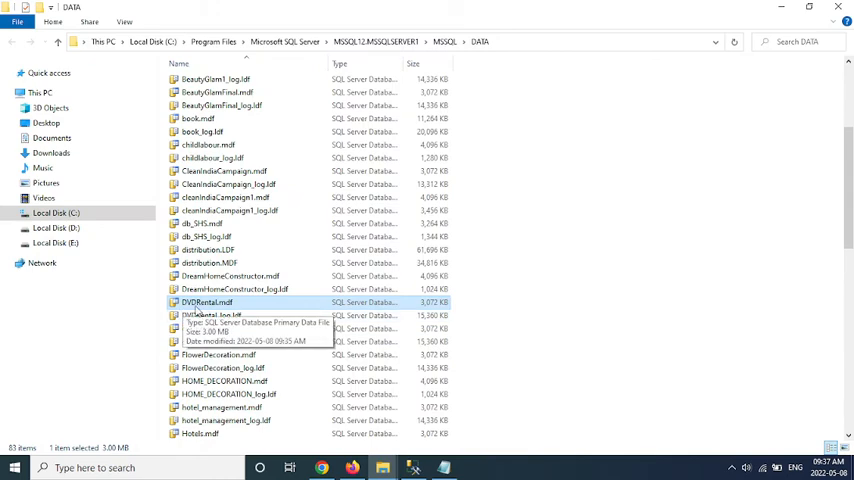
mouse_move(695, 58)
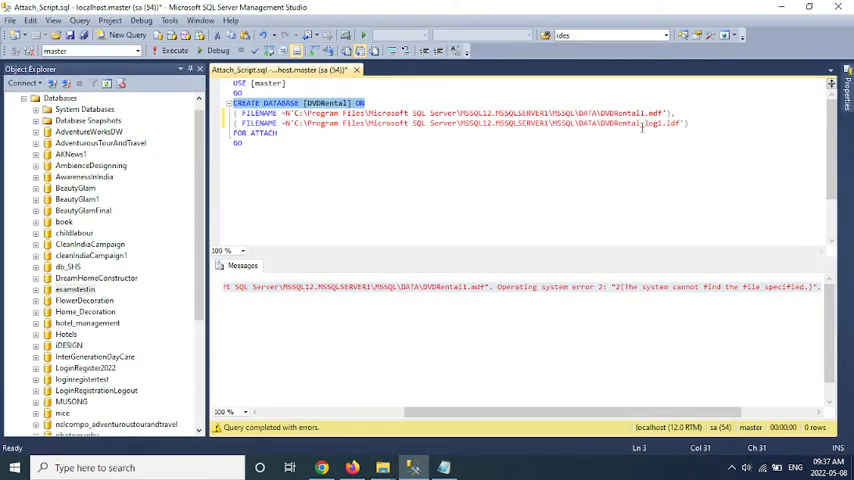
- Correct the FILENAME paths back to DVDRental.mdf and DVDRental_log.ldf and rerun the attach
left_click(656, 138)
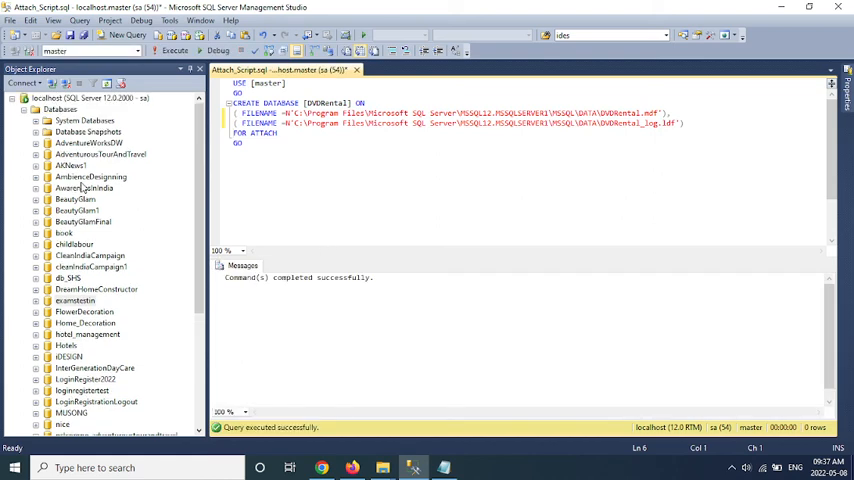
- Refresh Databases in Object Explorer and select the reattached DVDRental
right_click(60, 109)
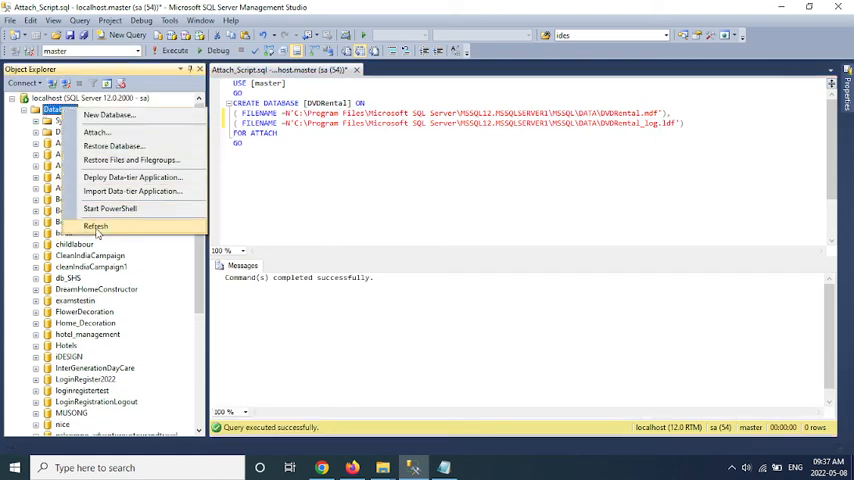
left_click(96, 226)
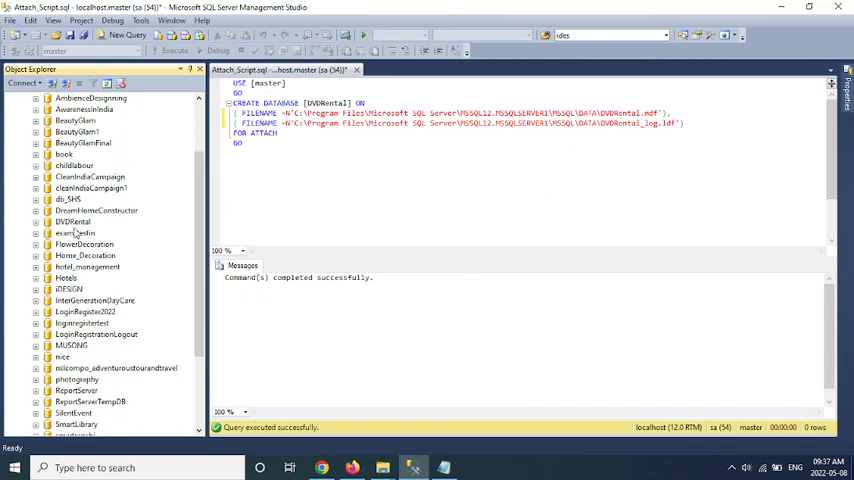
left_click(74, 221)
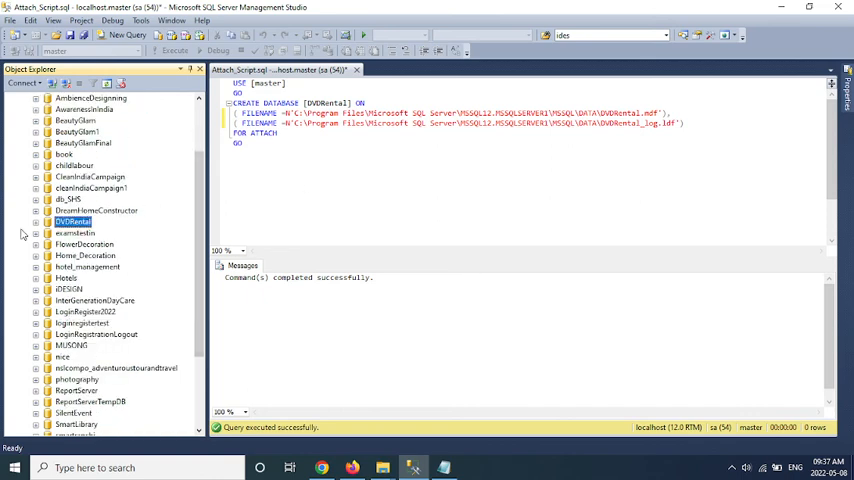